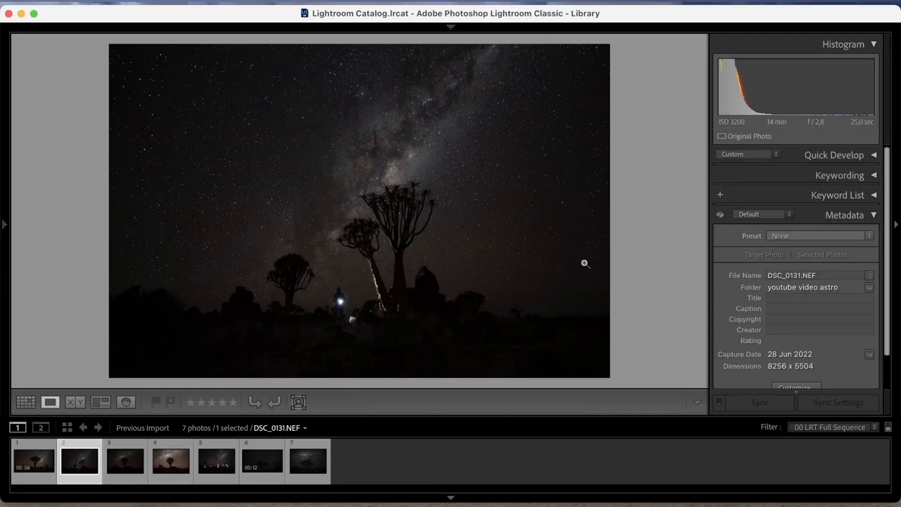
{"action": "mouse_move", "coordinate": [525, 210]}
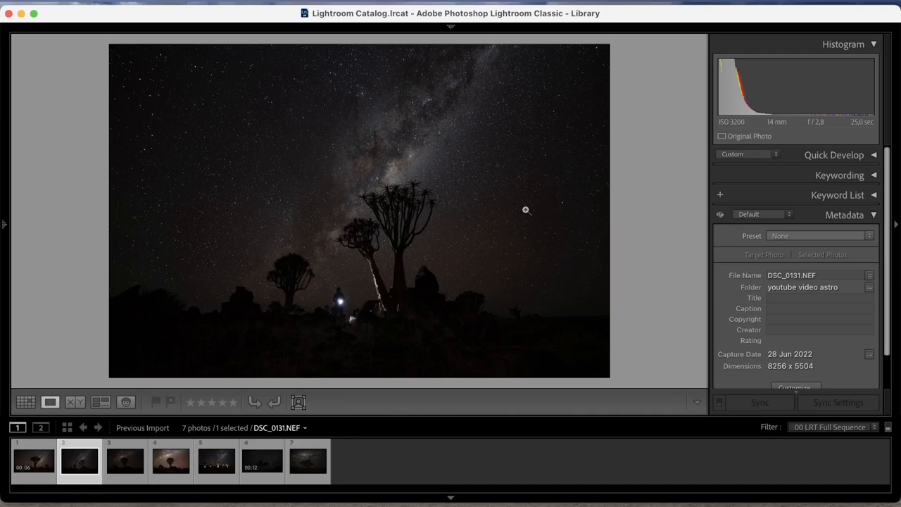
{"action": "mouse_move", "coordinate": [317, 297]}
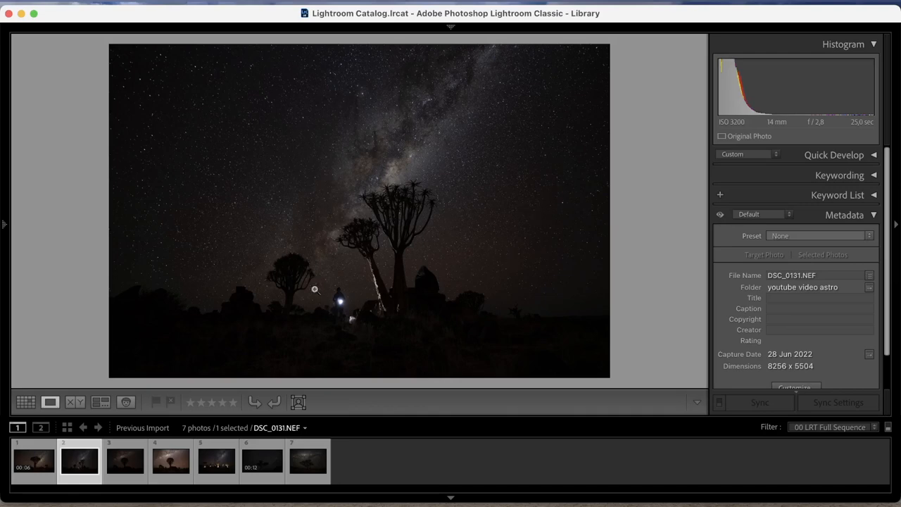
{"action": "mouse_move", "coordinate": [394, 294]}
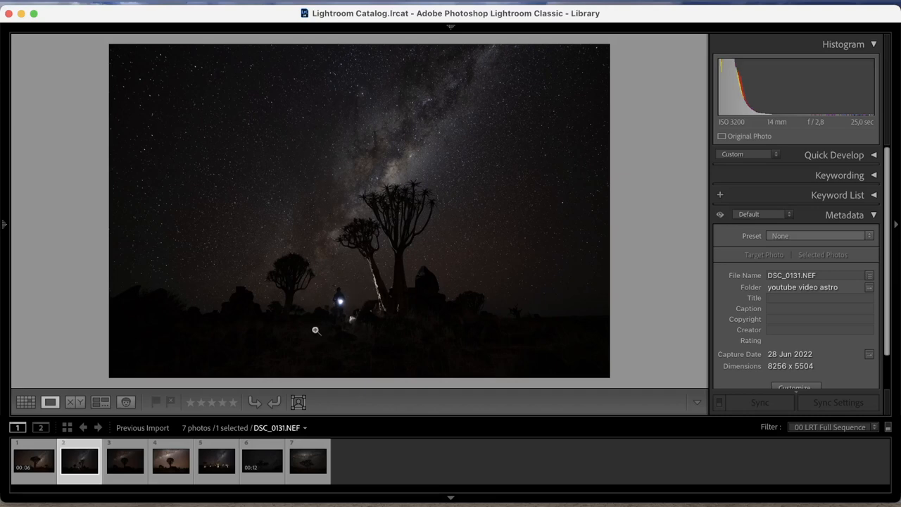
{"action": "mouse_move", "coordinate": [333, 322]}
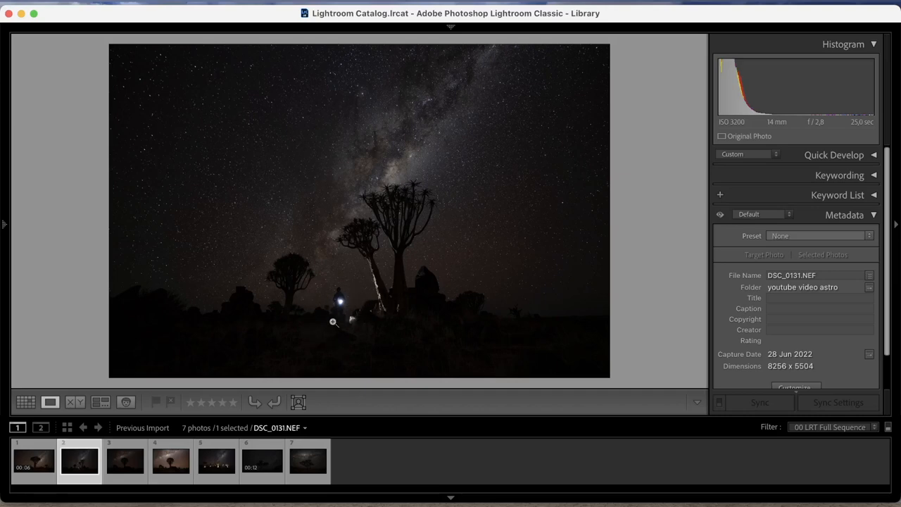
{"action": "mouse_move", "coordinate": [335, 313]}
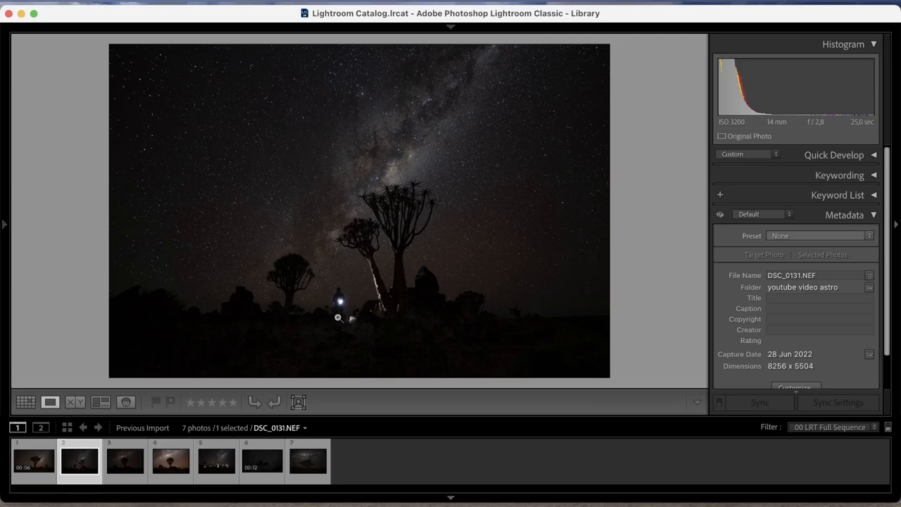
{"action": "mouse_move", "coordinate": [476, 207]}
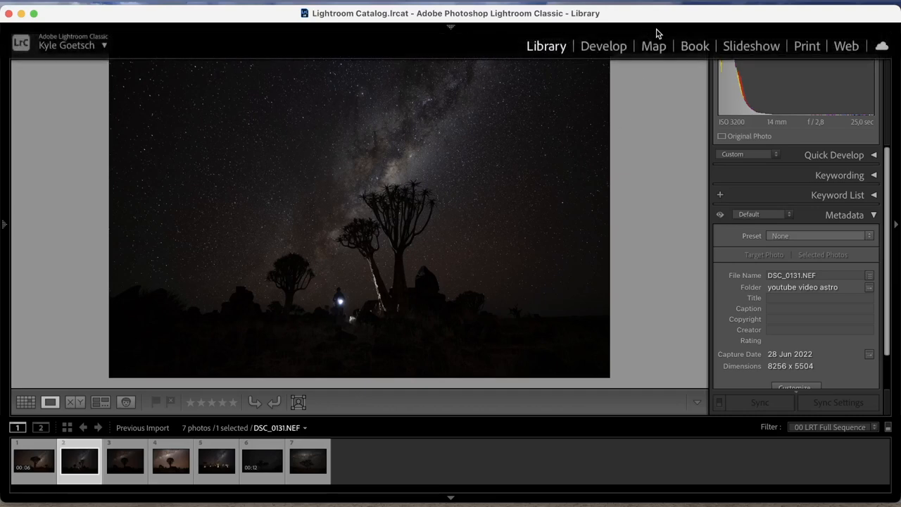
Step: In Develop, brighten exposure to +1.80, highlights -37, shadows +52, contrast +36
{"action": "left_click", "coordinate": [603, 46]}
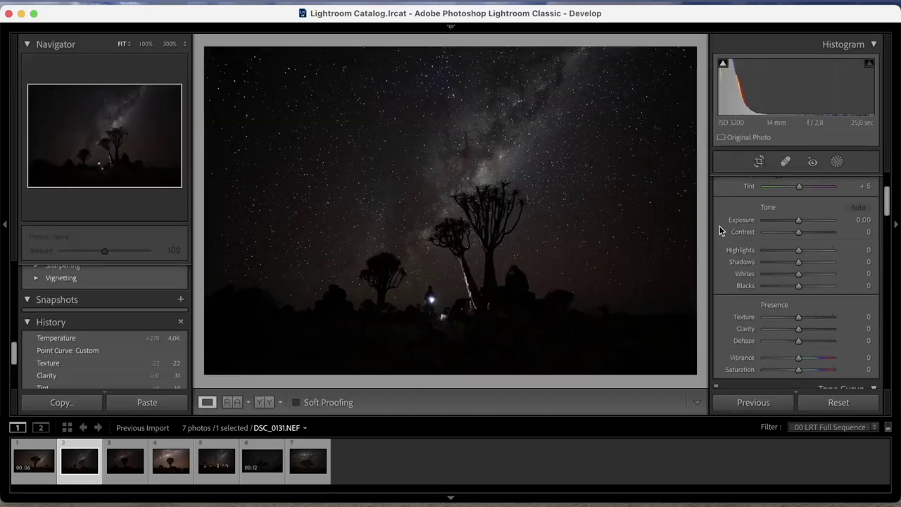
{"action": "left_click_drag", "start_coordinate": [798, 220], "coordinate": [802, 219]}
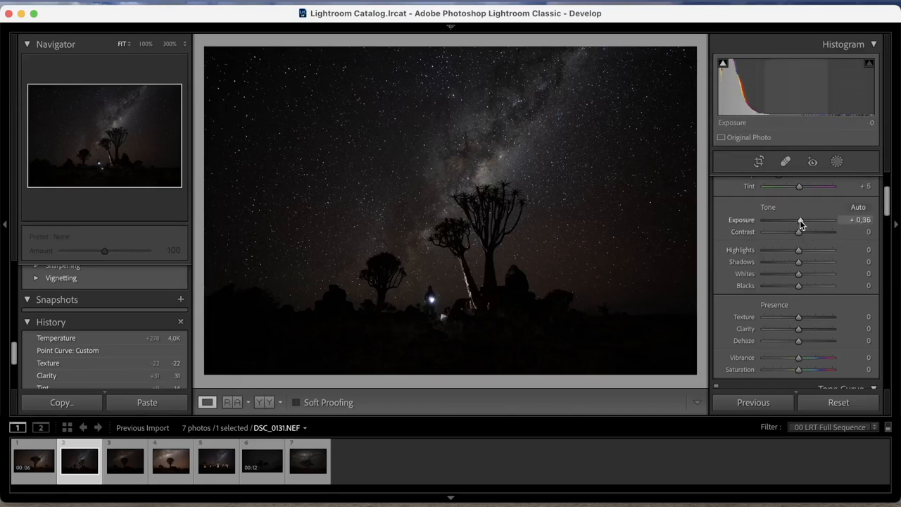
{"action": "left_click_drag", "start_coordinate": [800, 220], "coordinate": [810, 219]}
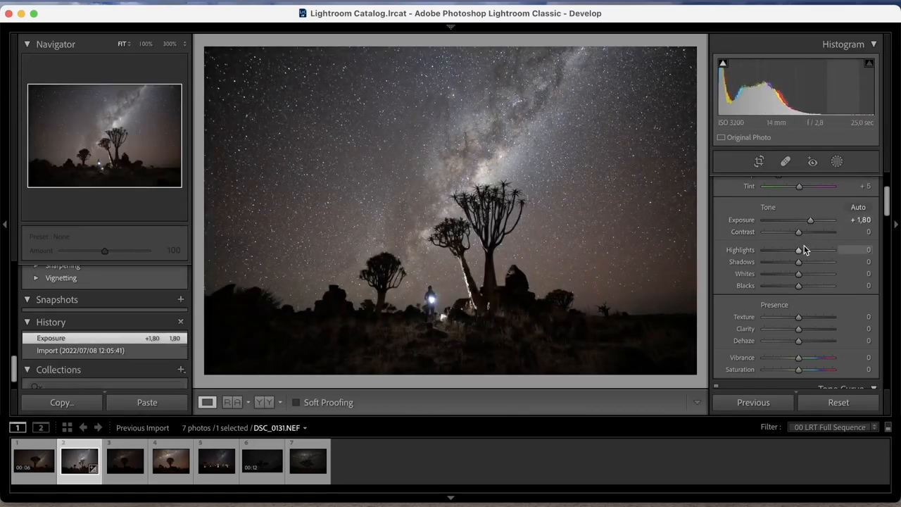
{"action": "left_click_drag", "start_coordinate": [798, 250], "coordinate": [786, 249]}
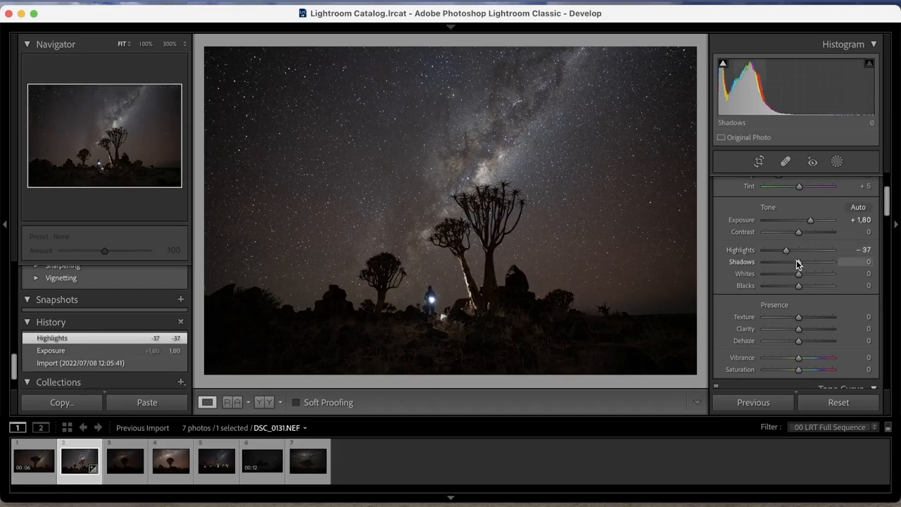
{"action": "left_click_drag", "start_coordinate": [798, 262], "coordinate": [815, 262]}
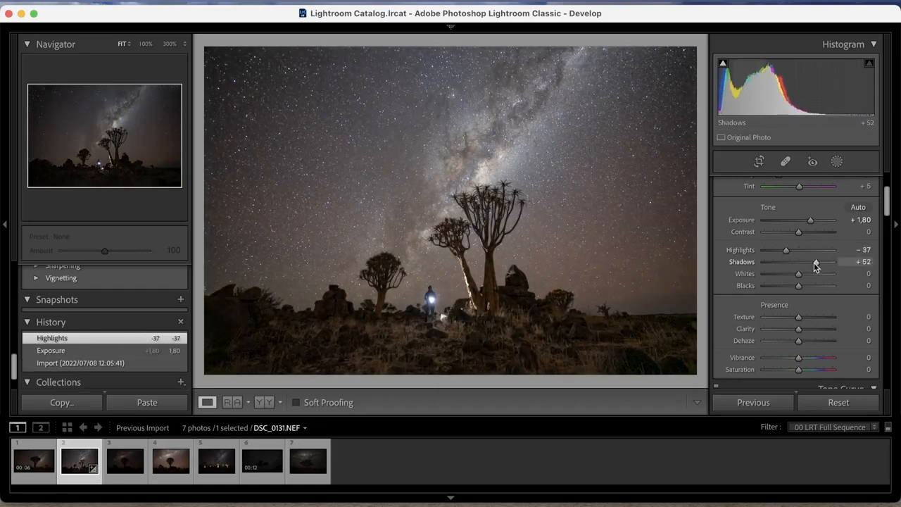
{"action": "left_click_drag", "start_coordinate": [798, 232], "coordinate": [809, 232]}
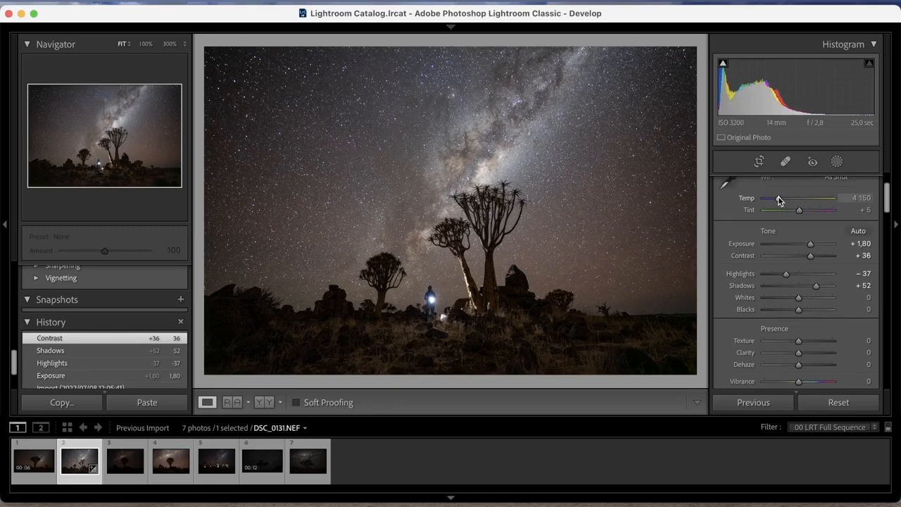
Step: Cool the temperature to 3805, add clarity +30 and soften texture to -25
{"action": "left_click_drag", "start_coordinate": [798, 198], "coordinate": [776, 198]}
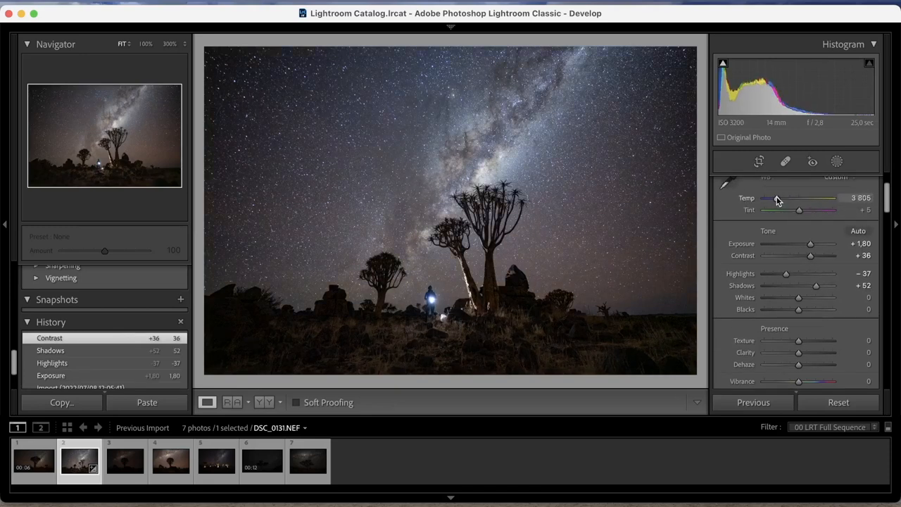
{"action": "left_click_drag", "start_coordinate": [798, 197], "coordinate": [777, 198]}
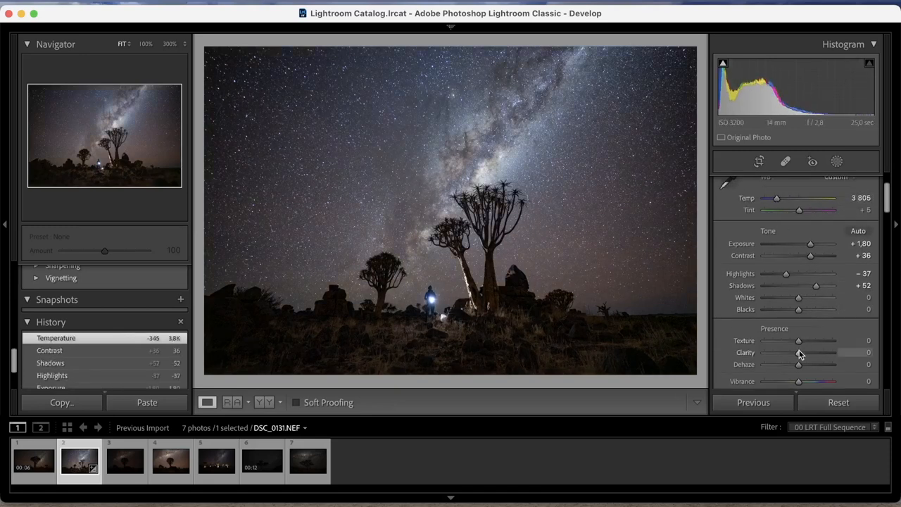
{"action": "left_click_drag", "start_coordinate": [798, 352], "coordinate": [808, 351]}
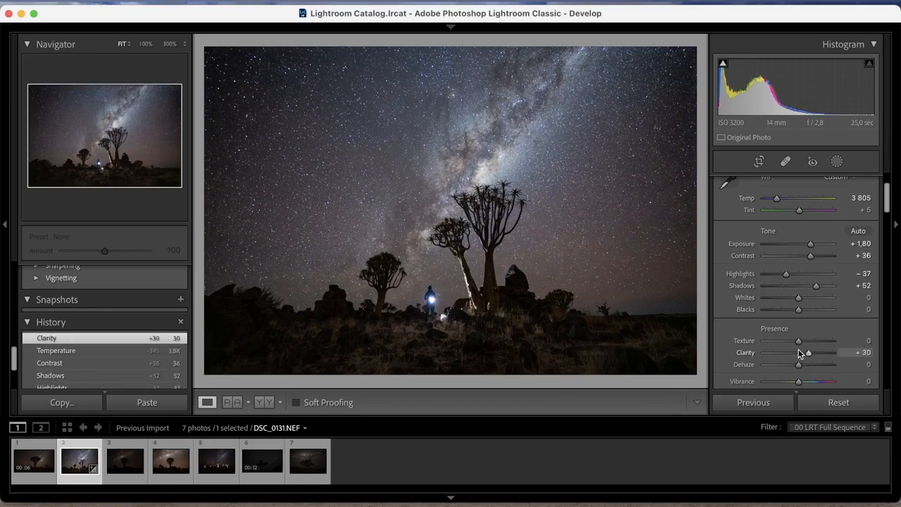
{"action": "left_click_drag", "start_coordinate": [799, 340], "coordinate": [788, 340]}
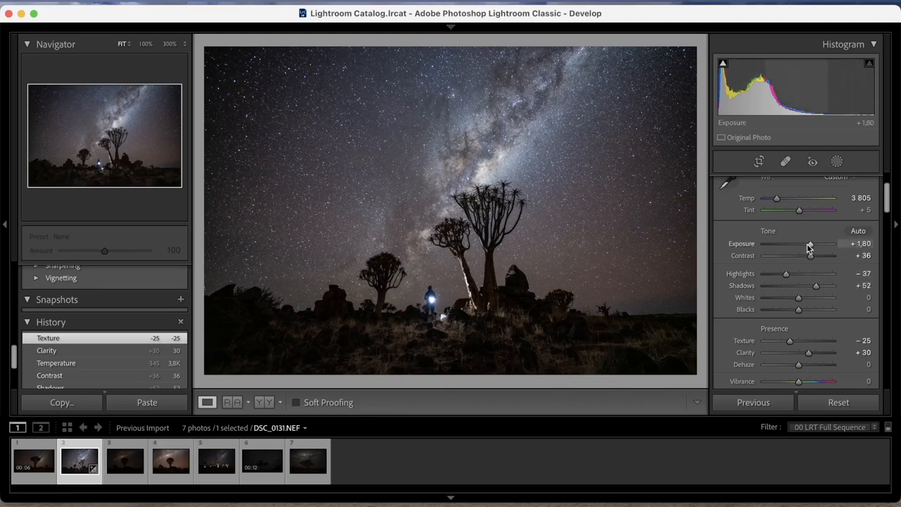
Step: Refine tone to exposure +2.25, highlights -54 and shadows +83
{"action": "left_click_drag", "start_coordinate": [809, 244], "coordinate": [814, 244]}
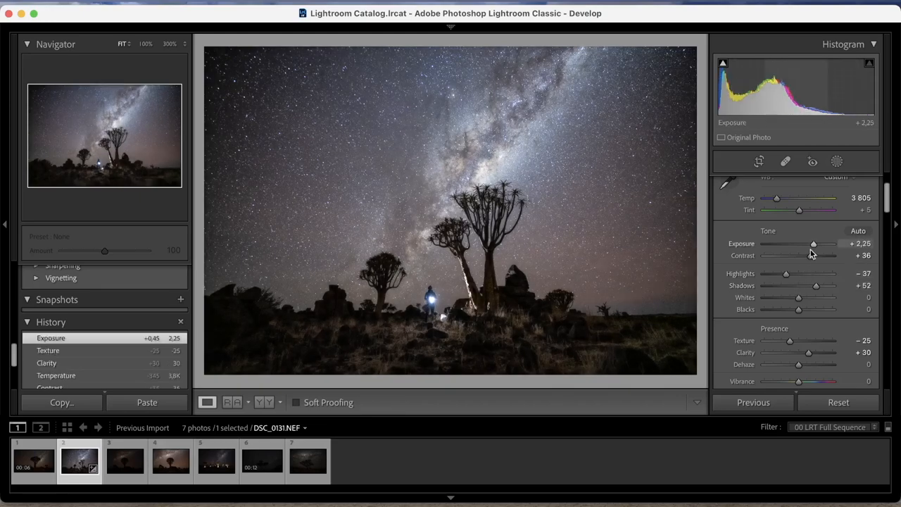
{"action": "left_click_drag", "start_coordinate": [786, 273], "coordinate": [780, 273]}
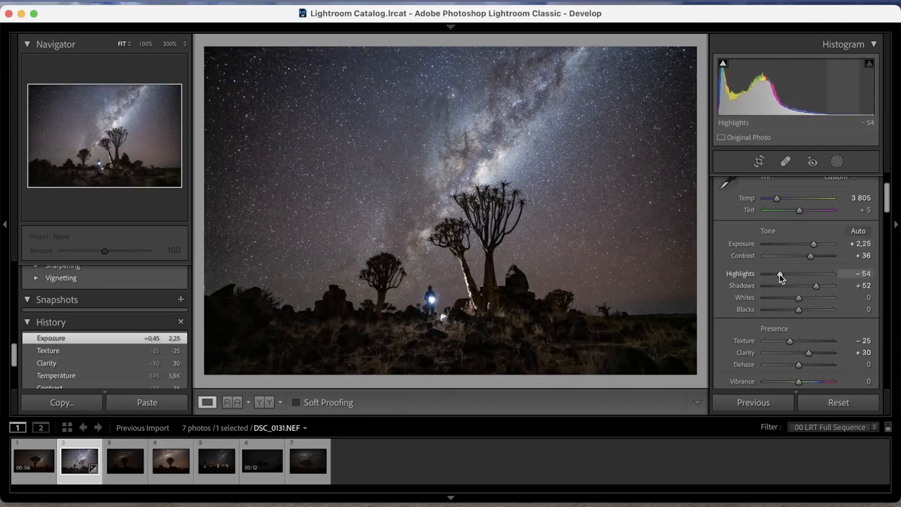
{"action": "left_click_drag", "start_coordinate": [816, 285], "coordinate": [823, 285]}
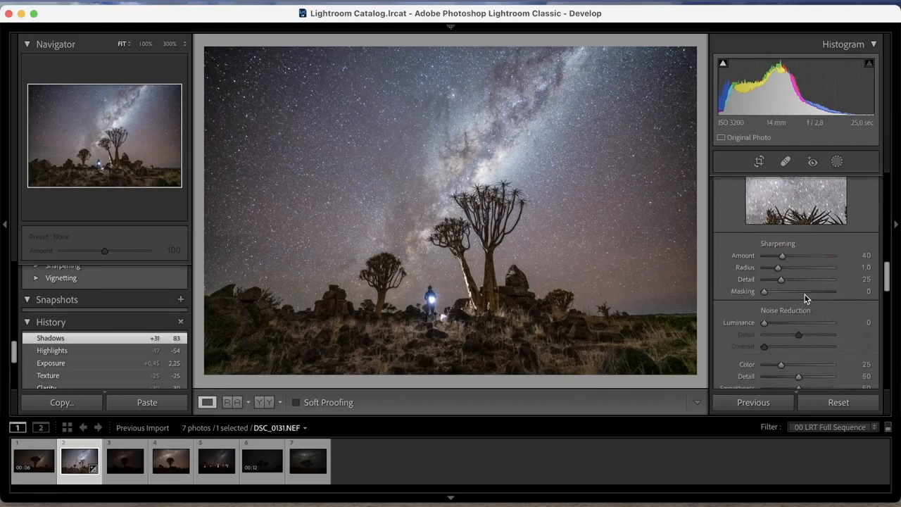
Step: Set sharpening masking to 80 with luminance noise reduction 11, and remove chromatic aberration
{"action": "left_click_drag", "start_coordinate": [764, 291], "coordinate": [817, 291]}
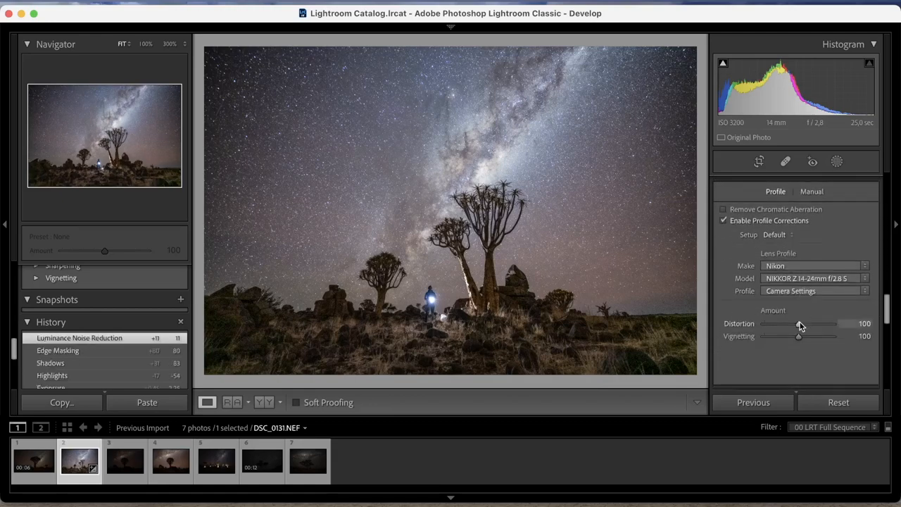
{"action": "left_click", "coordinate": [723, 220]}
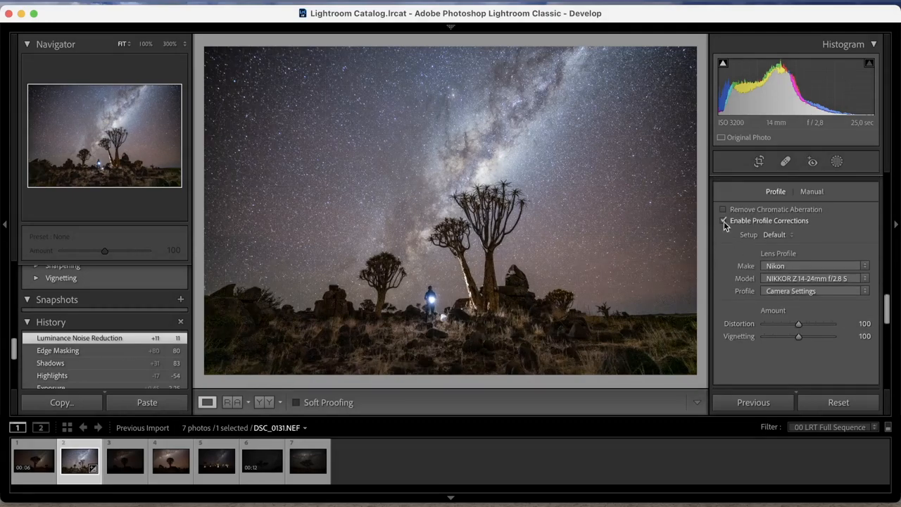
{"action": "left_click", "coordinate": [723, 209]}
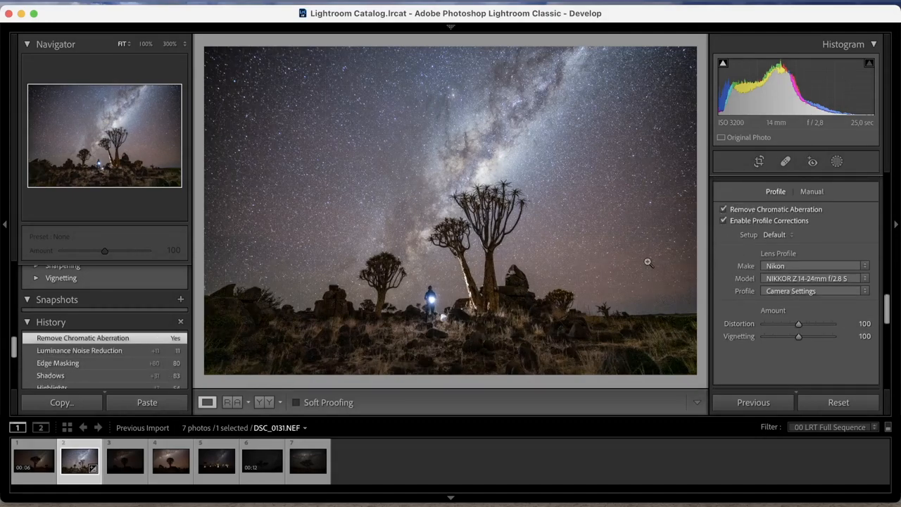
{"action": "left_click", "coordinate": [647, 263]}
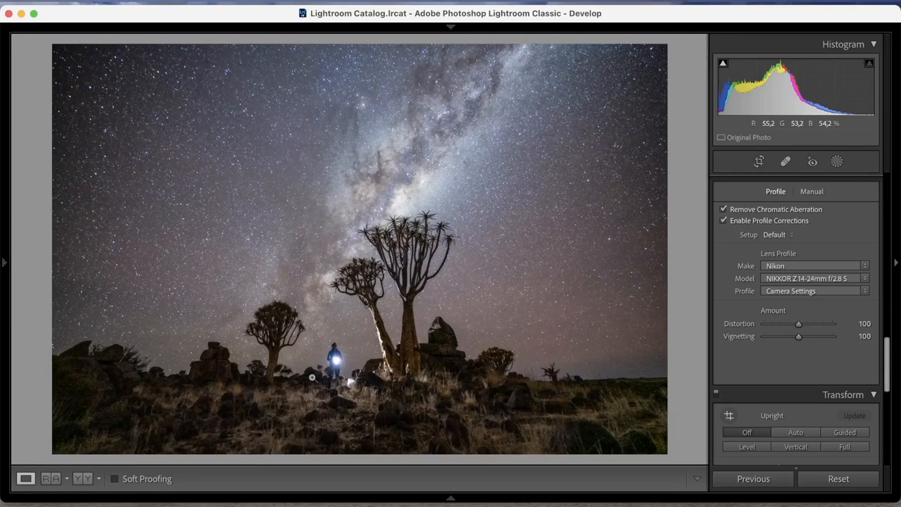
{"action": "mouse_move", "coordinate": [493, 284]}
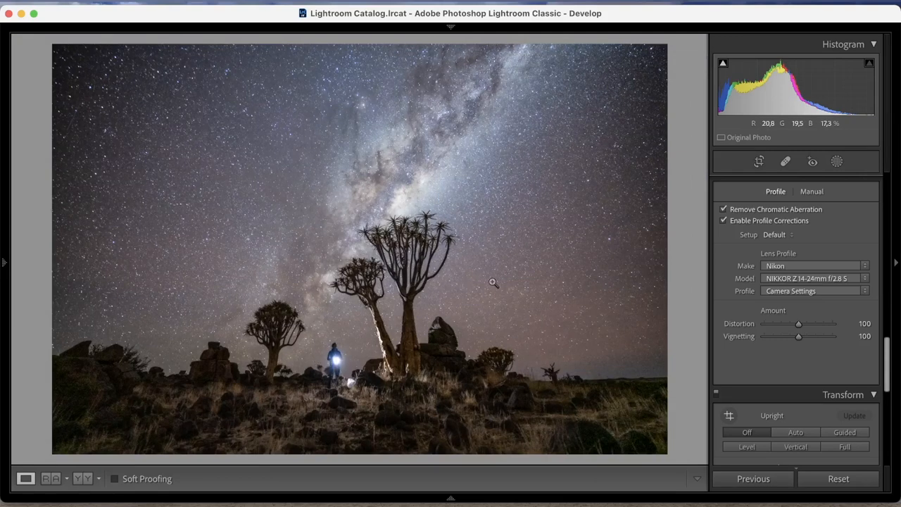
{"action": "mouse_move", "coordinate": [404, 336]}
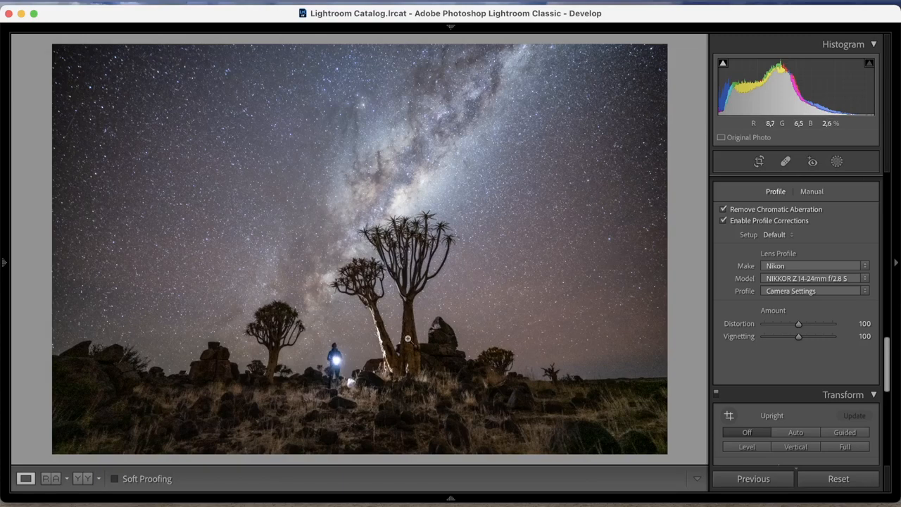
{"action": "mouse_move", "coordinate": [383, 206]}
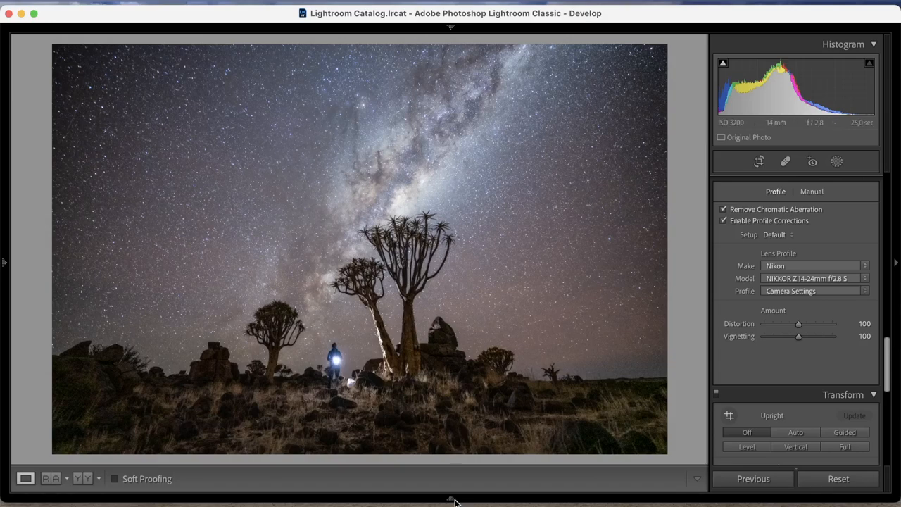
Step: Reveal the Filmstrip thumbnails of all seven imported photos
{"action": "left_click", "coordinate": [450, 497]}
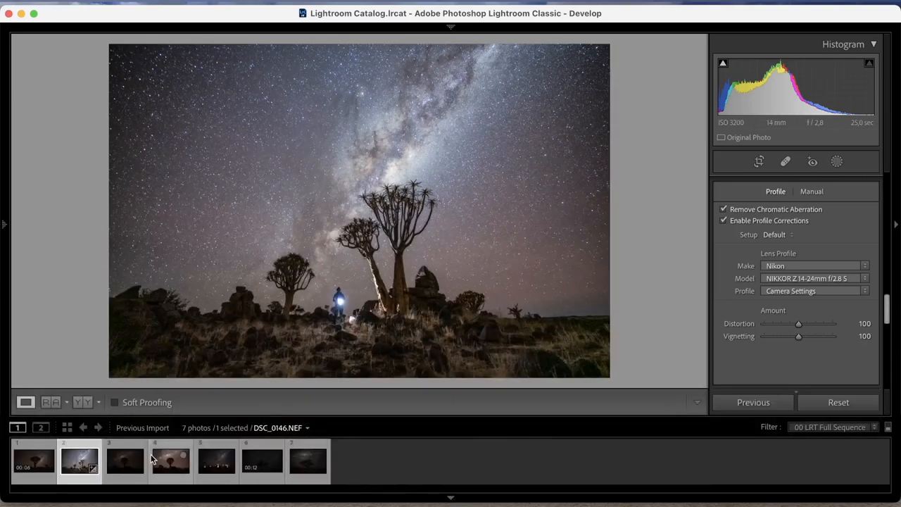
Step: Load the dark quiver-trees photo DSC_0146 from the Filmstrip into Develop
{"action": "left_click", "coordinate": [217, 467]}
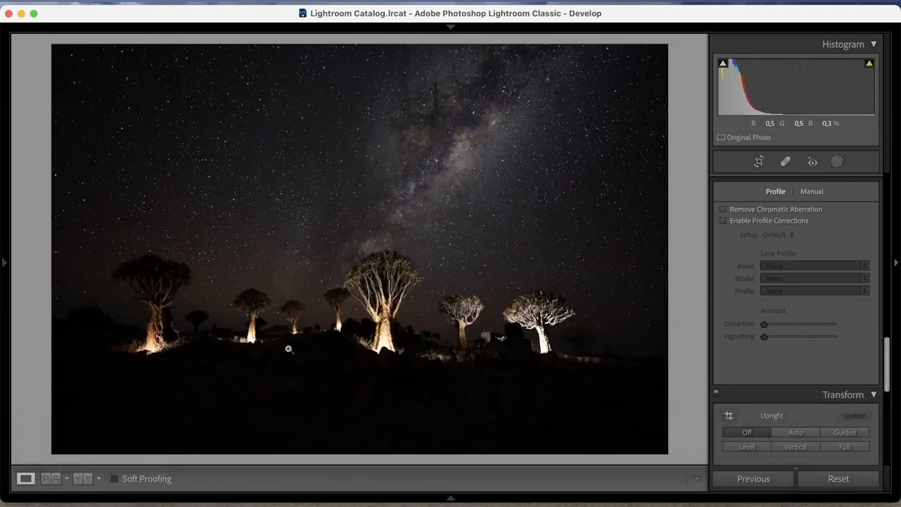
{"action": "mouse_move", "coordinate": [294, 325]}
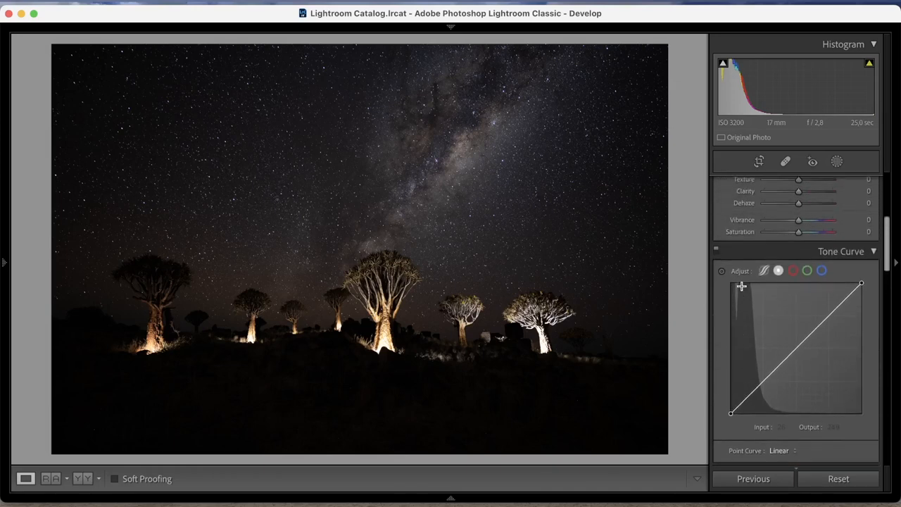
Step: Set highlights -70, shadows +89, exposure +1.30 and contrast +38 on the lit quiver trees
{"action": "scroll", "scroll_direction": "down", "scroll_amount": 3}
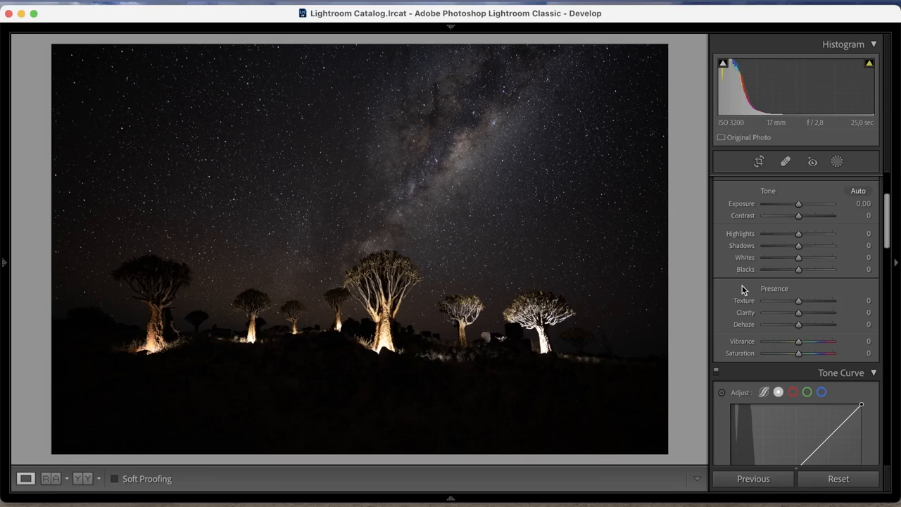
{"action": "mouse_move", "coordinate": [800, 300]}
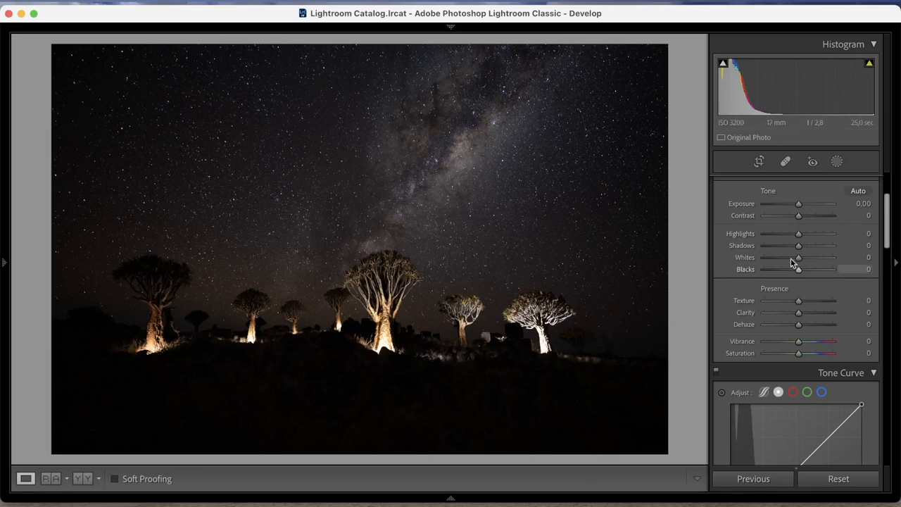
{"action": "left_click_drag", "start_coordinate": [797, 232], "coordinate": [767, 233]}
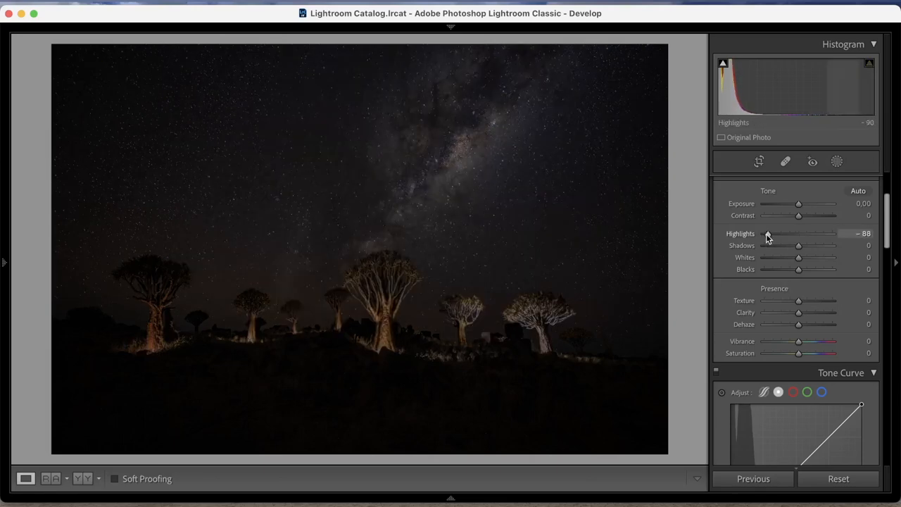
{"action": "left_click_drag", "start_coordinate": [767, 233], "coordinate": [774, 233]}
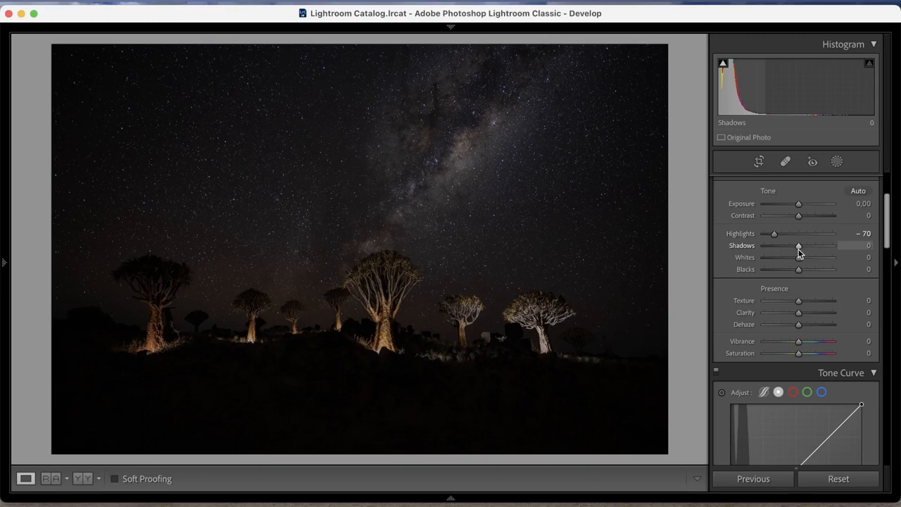
{"action": "left_click_drag", "start_coordinate": [797, 245], "coordinate": [827, 244]}
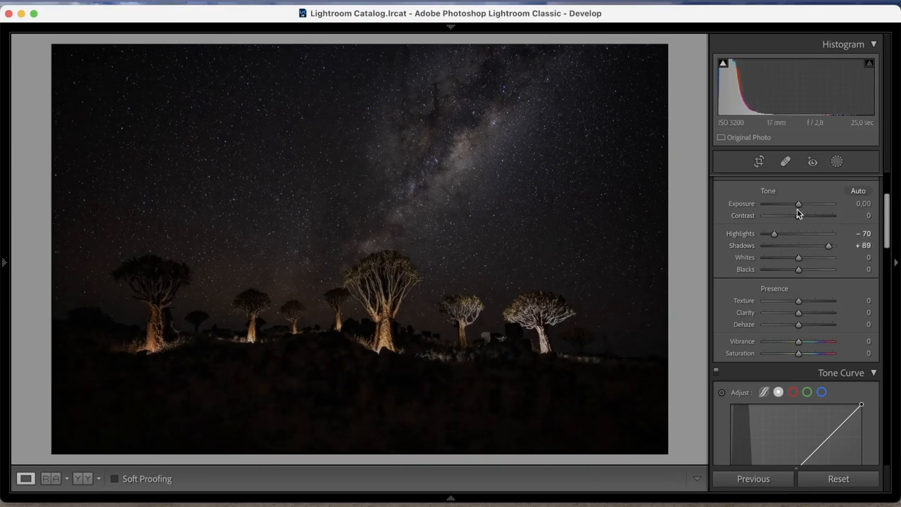
{"action": "left_click_drag", "start_coordinate": [797, 204], "coordinate": [810, 204]}
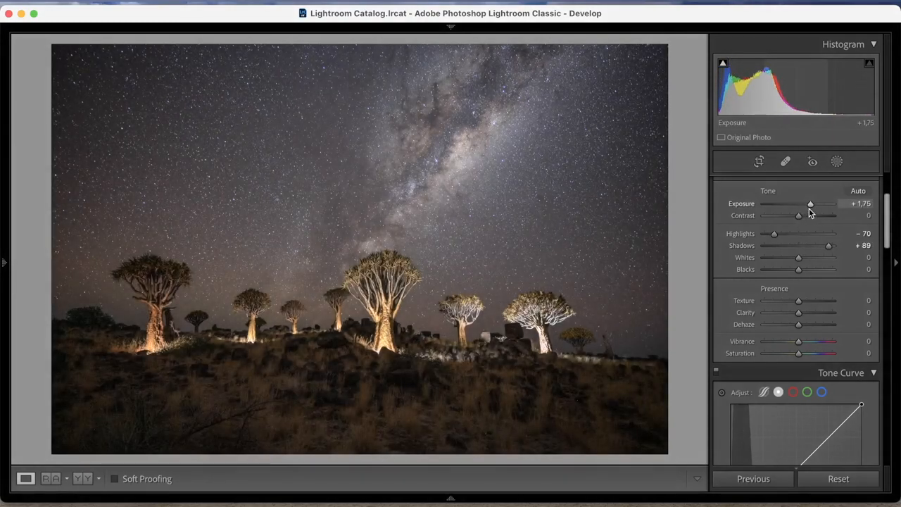
{"action": "left_click_drag", "start_coordinate": [810, 203], "coordinate": [808, 204]}
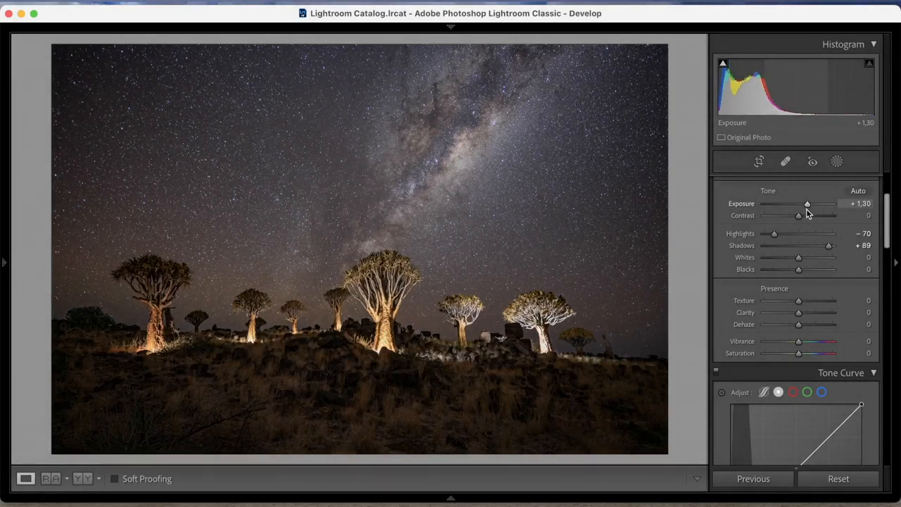
{"action": "left_click_drag", "start_coordinate": [799, 216], "coordinate": [811, 215]}
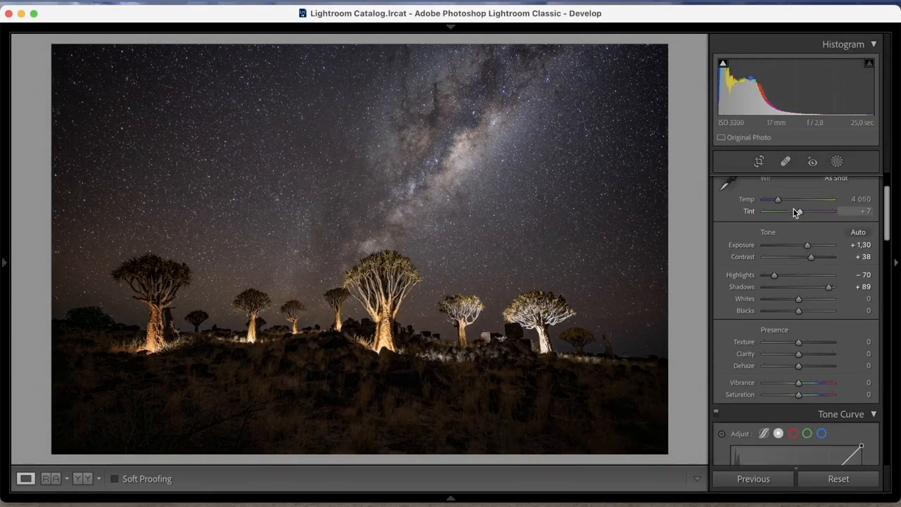
Step: Set white balance to temperature 4227 and tint +32 for a purple sky
{"action": "left_click_drag", "start_coordinate": [776, 203], "coordinate": [774, 204]}
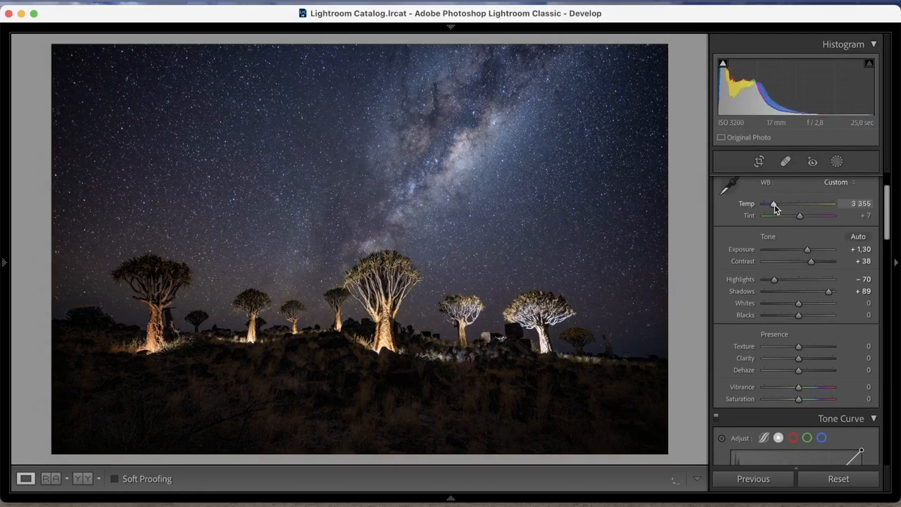
{"action": "left_click_drag", "start_coordinate": [775, 204], "coordinate": [780, 203]}
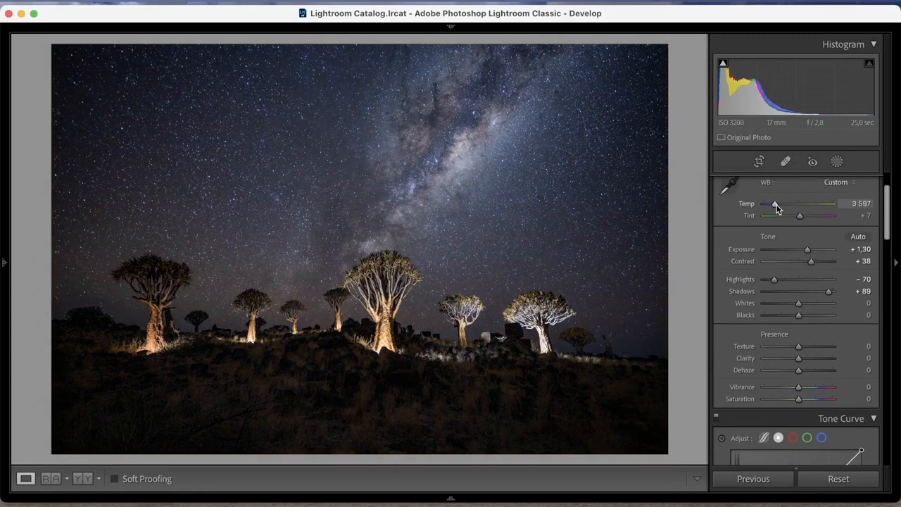
{"action": "left_click_drag", "start_coordinate": [799, 215], "coordinate": [810, 215]}
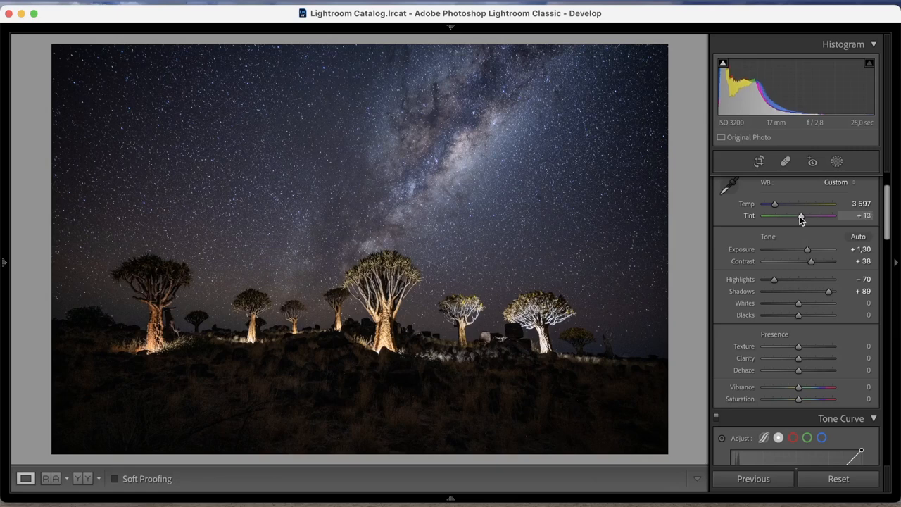
{"action": "left_click_drag", "start_coordinate": [800, 215], "coordinate": [805, 215]}
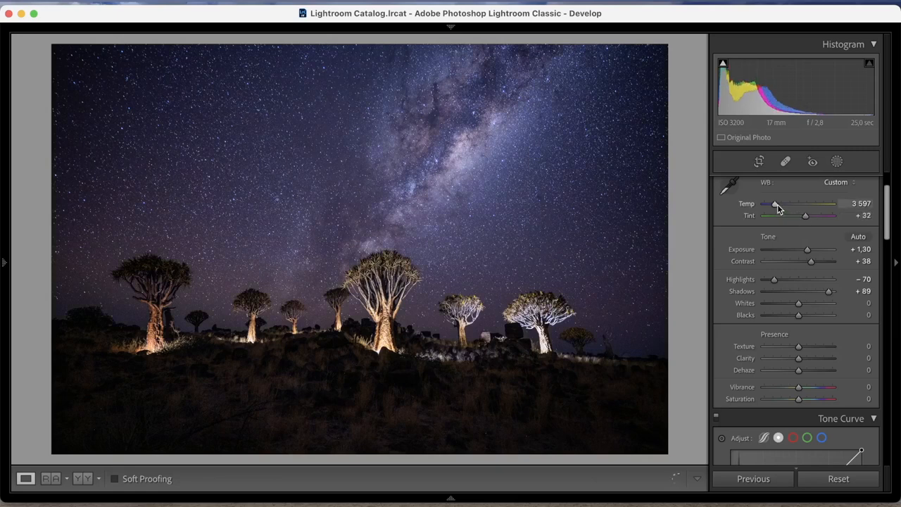
{"action": "left_click_drag", "start_coordinate": [774, 203], "coordinate": [779, 203]}
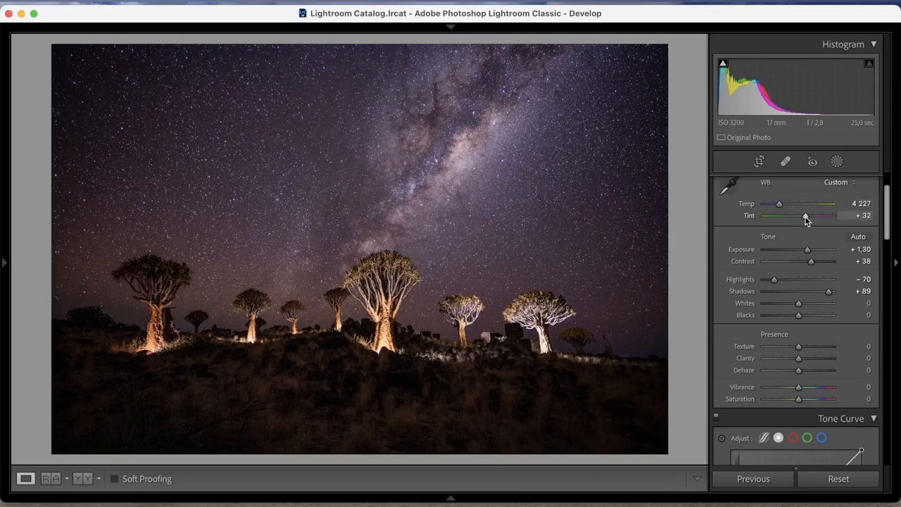
{"action": "left_click_drag", "start_coordinate": [805, 216], "coordinate": [801, 216]}
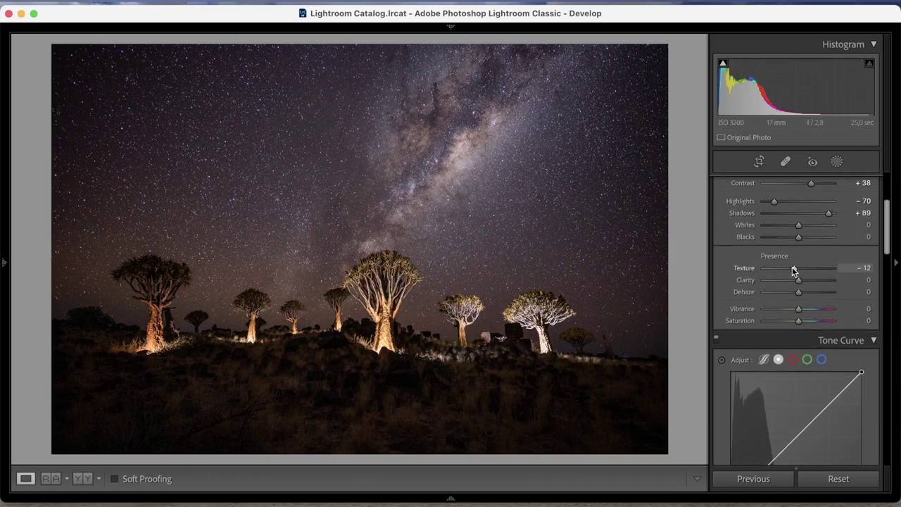
Step: Soften texture to -23 with clarity +16 and push shadows to +100
{"action": "left_click_drag", "start_coordinate": [798, 280], "coordinate": [804, 280]}
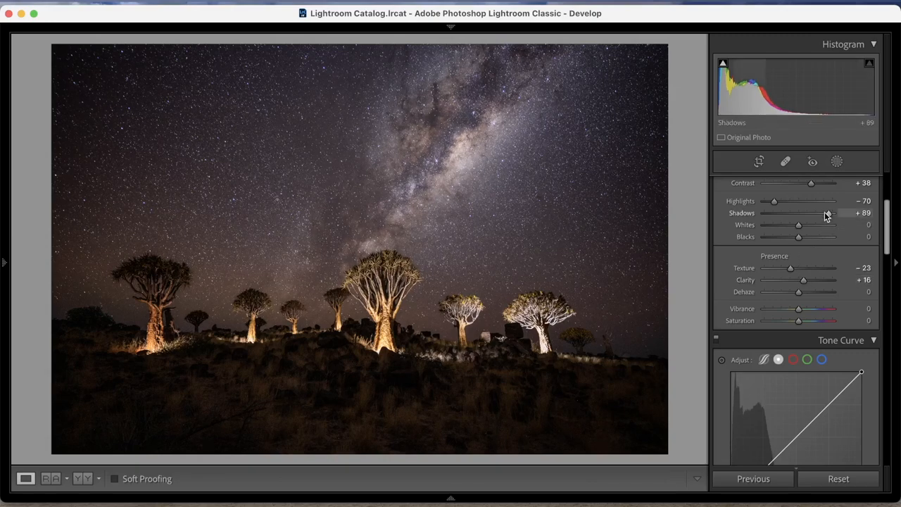
{"action": "left_click_drag", "start_coordinate": [825, 212], "coordinate": [844, 212]}
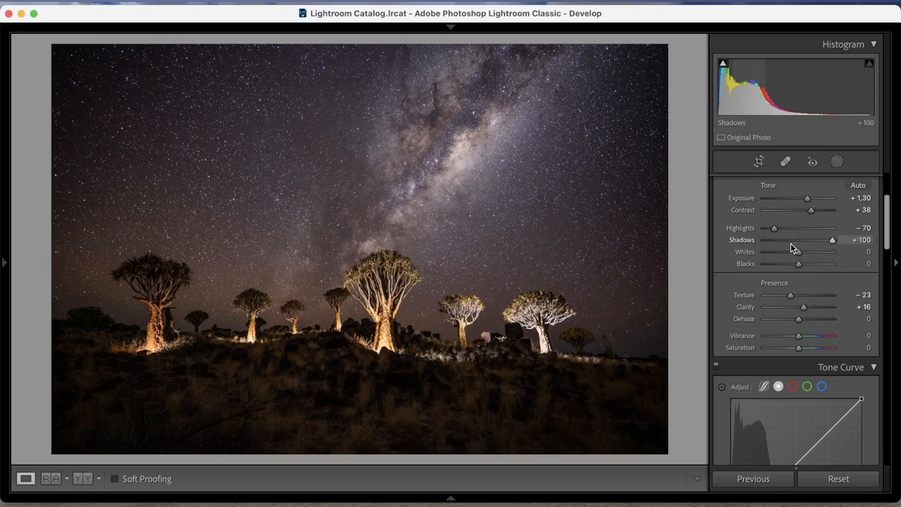
{"action": "mouse_move", "coordinate": [450, 489]}
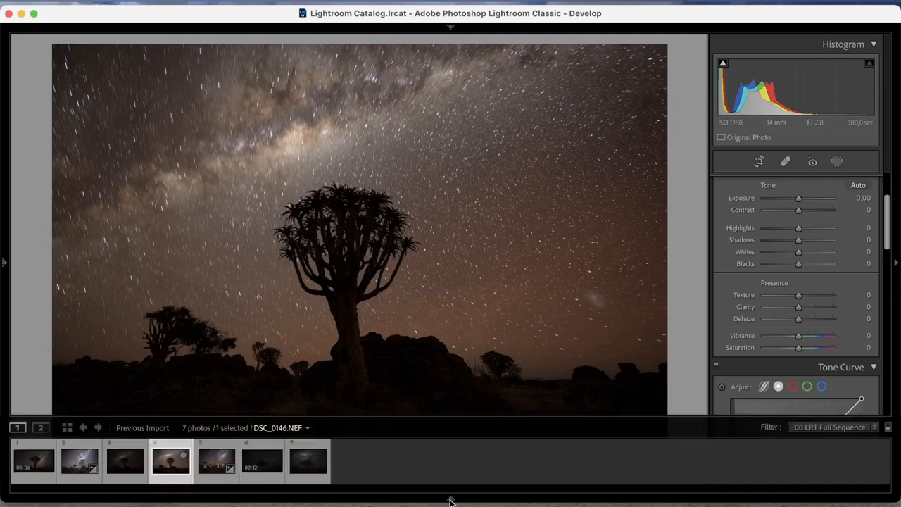
Step: Load the dark single quiver-tree photo DSC_0143.NEF into Develop
{"action": "left_click", "coordinate": [126, 466]}
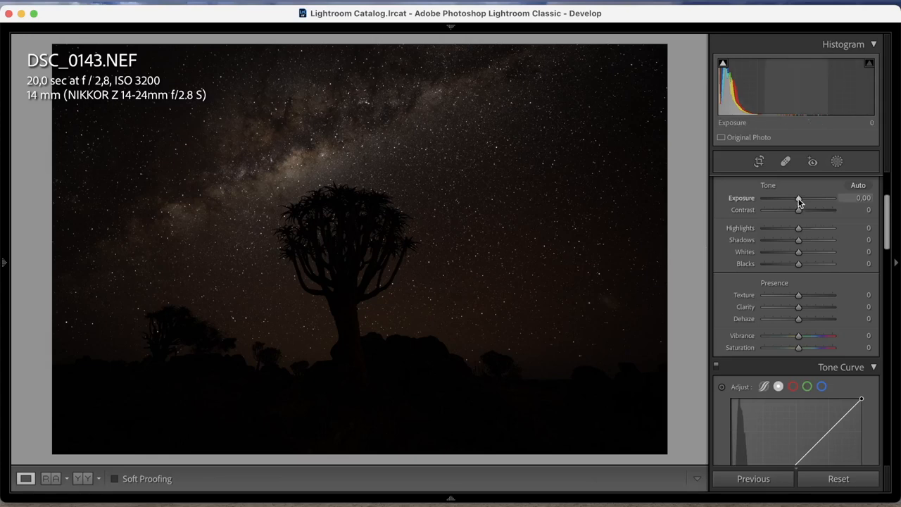
Step: Raise exposure to about +1.90, contrast +29, highlights -12 and shadows +48
{"action": "left_click_drag", "start_coordinate": [798, 198], "coordinate": [811, 198]}
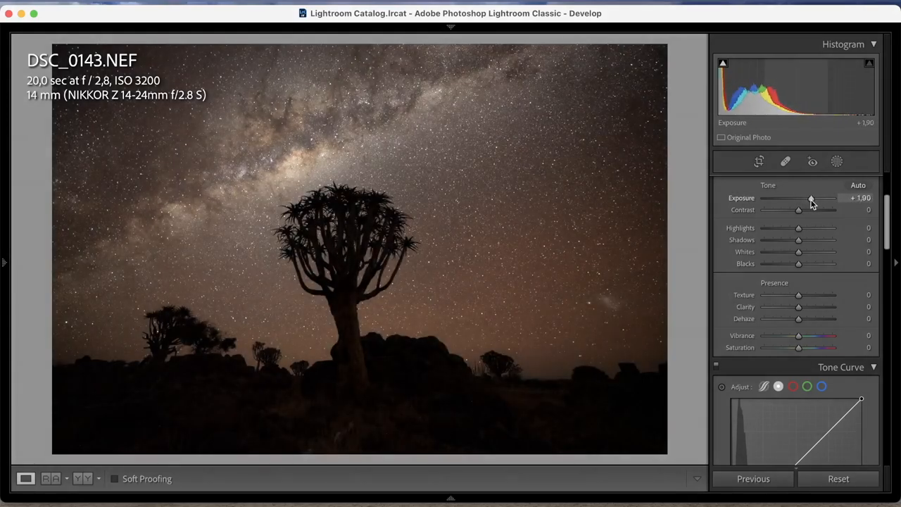
{"action": "left_click_drag", "start_coordinate": [798, 210], "coordinate": [809, 210]}
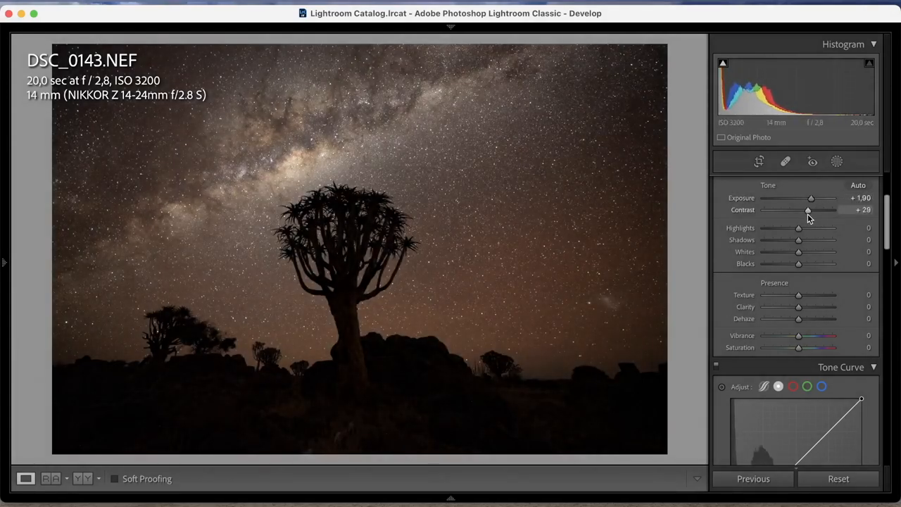
{"action": "left_click_drag", "start_coordinate": [797, 227], "coordinate": [783, 228]}
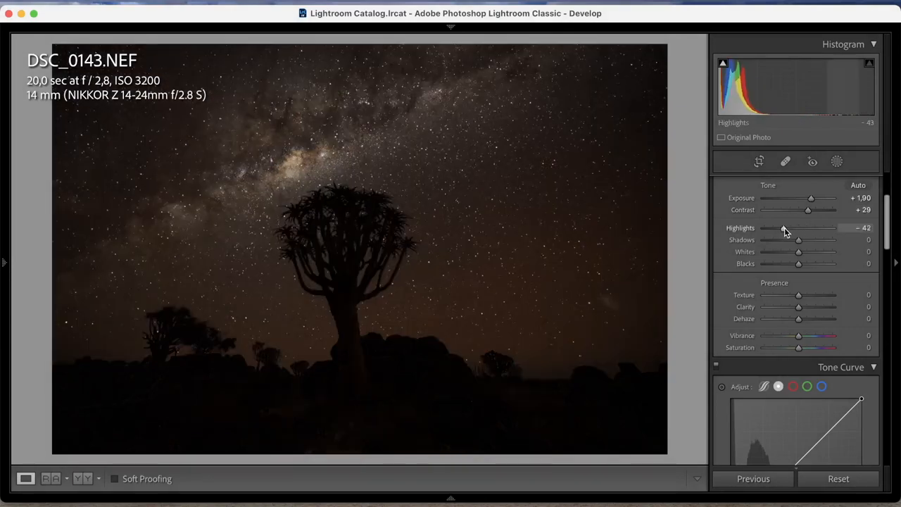
{"action": "left_click_drag", "start_coordinate": [797, 239], "coordinate": [806, 239]}
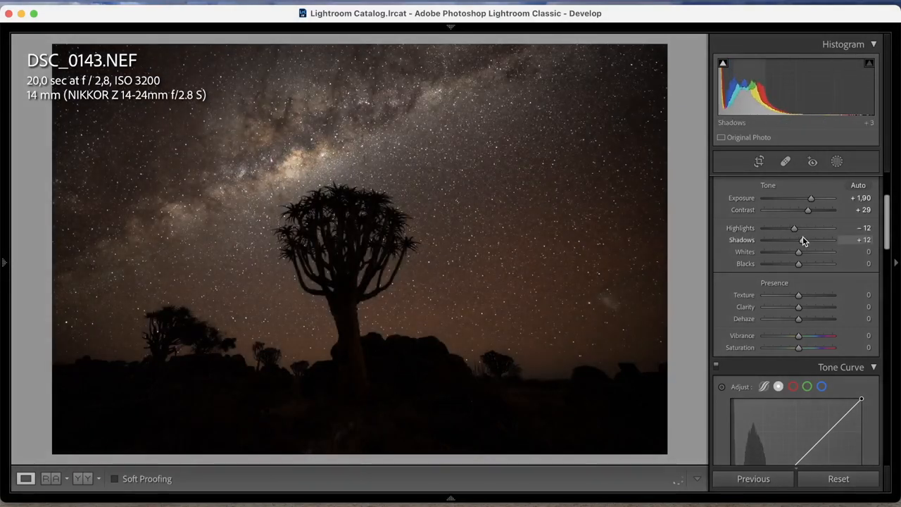
{"action": "left_click_drag", "start_coordinate": [797, 240], "coordinate": [814, 239]}
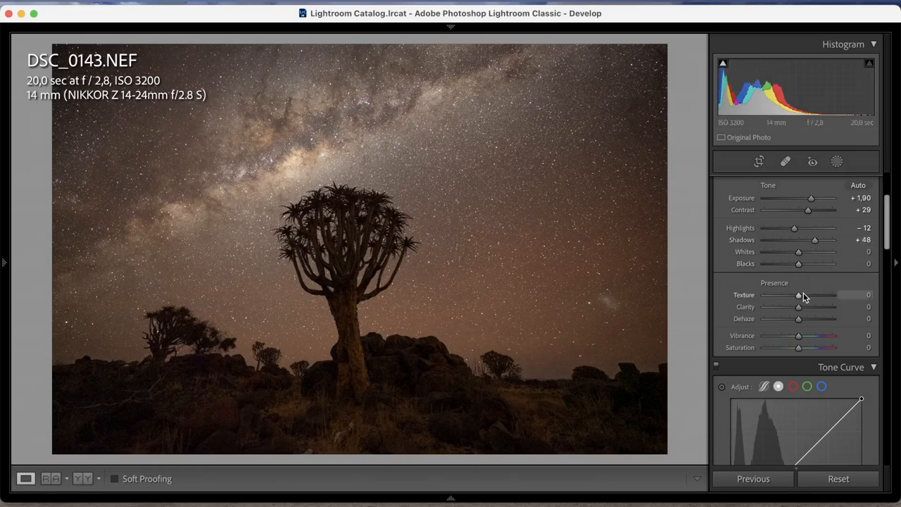
Step: Set texture -32, clarity +31, temperature 4671, tint +20 and exposure +1.95
{"action": "left_click_drag", "start_coordinate": [799, 294], "coordinate": [787, 294]}
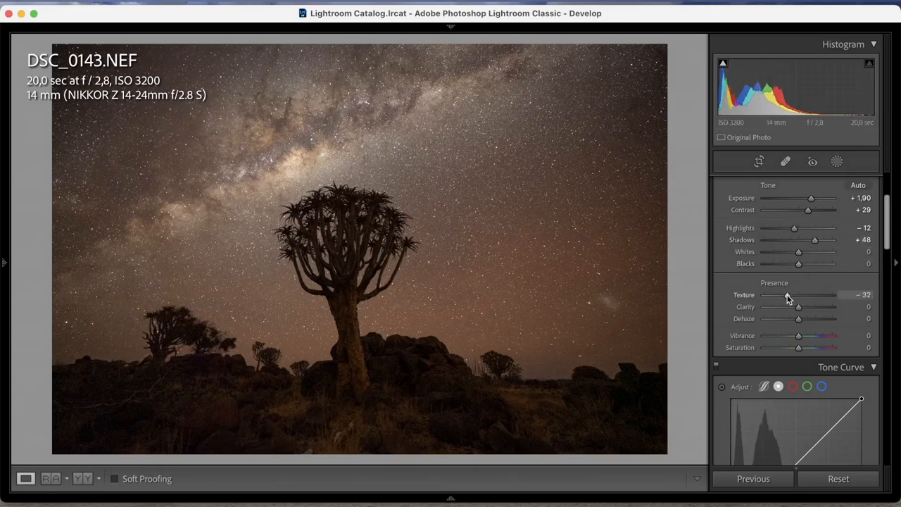
{"action": "left_click_drag", "start_coordinate": [798, 306], "coordinate": [809, 306]}
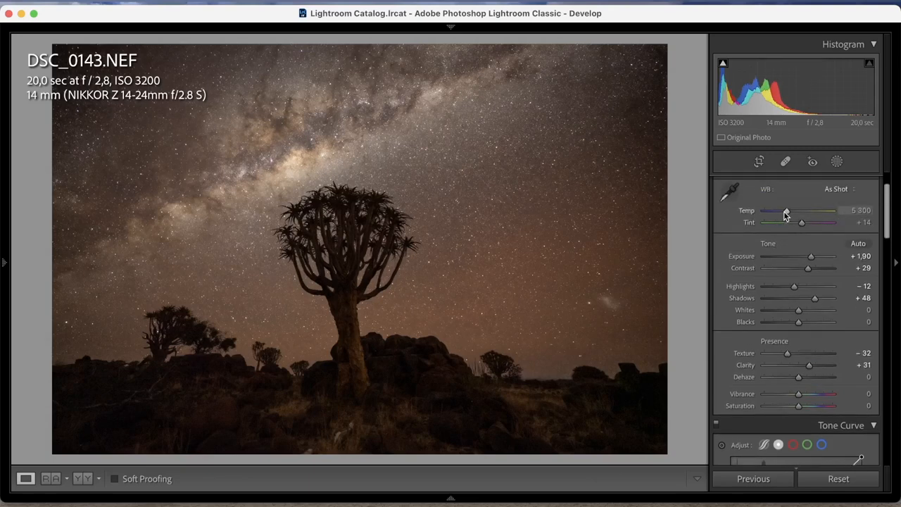
{"action": "left_click_drag", "start_coordinate": [786, 210], "coordinate": [781, 210]}
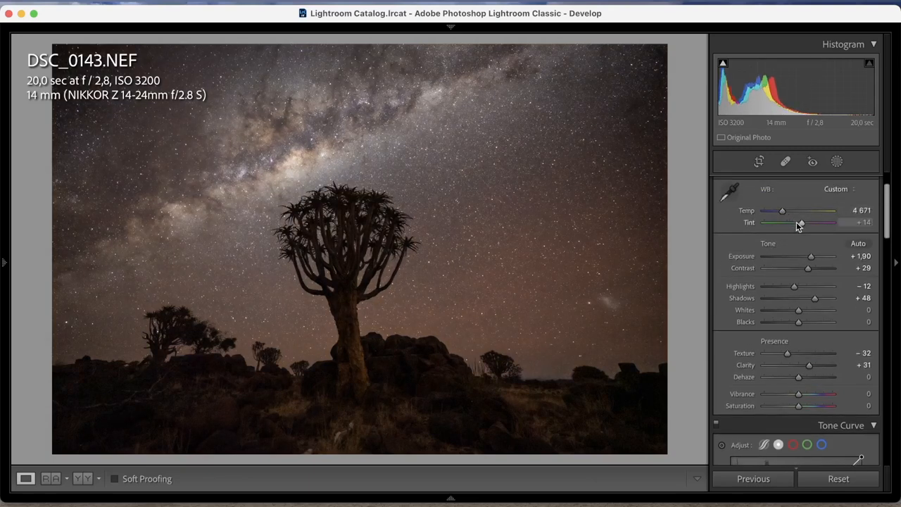
{"action": "left_click_drag", "start_coordinate": [798, 222], "coordinate": [803, 222]}
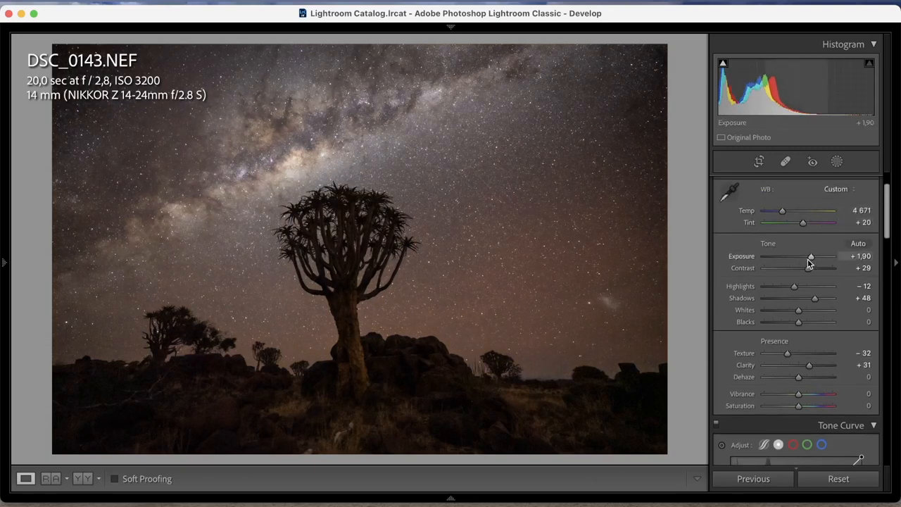
{"action": "left_click_drag", "start_coordinate": [810, 256], "coordinate": [814, 255]}
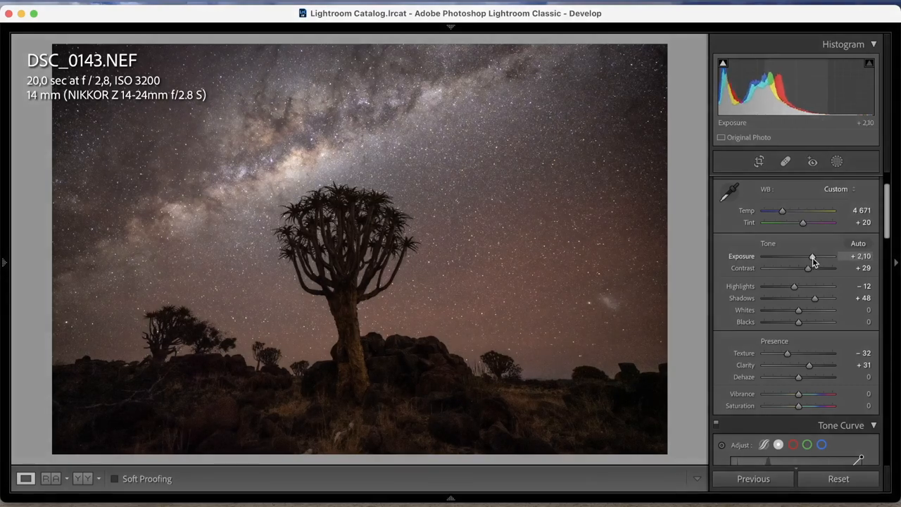
{"action": "left_click_drag", "start_coordinate": [811, 255], "coordinate": [810, 256]}
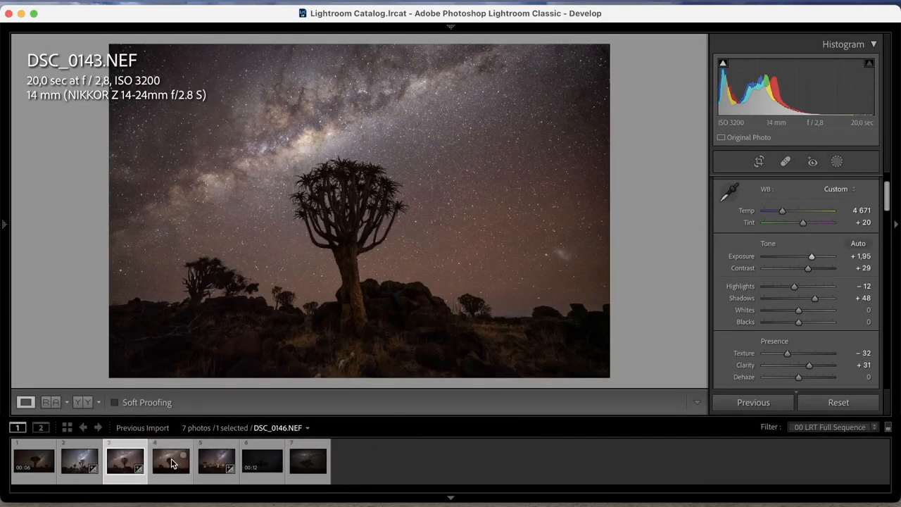
Step: On frame DSC_0146, set exposure +2.10, highlights -98, shadows +77 and contrast +28
{"action": "left_click", "coordinate": [172, 466]}
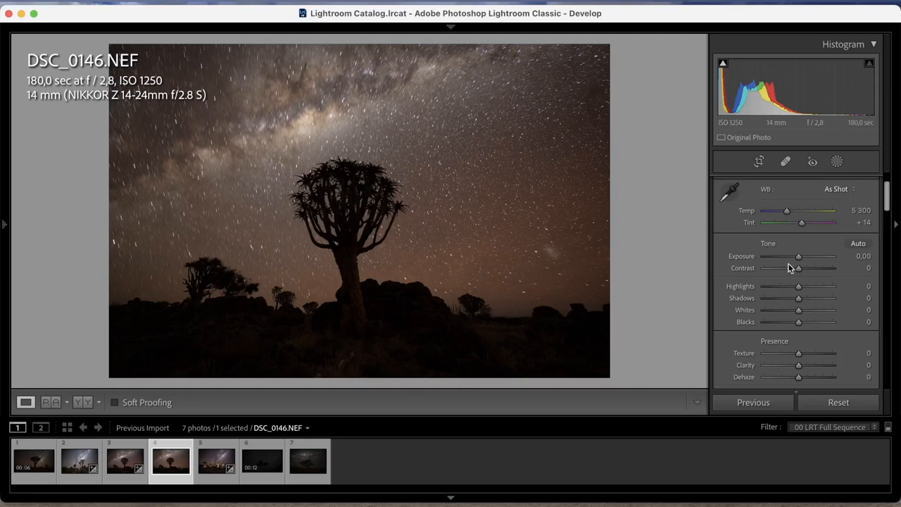
{"action": "left_click_drag", "start_coordinate": [798, 256], "coordinate": [809, 256]}
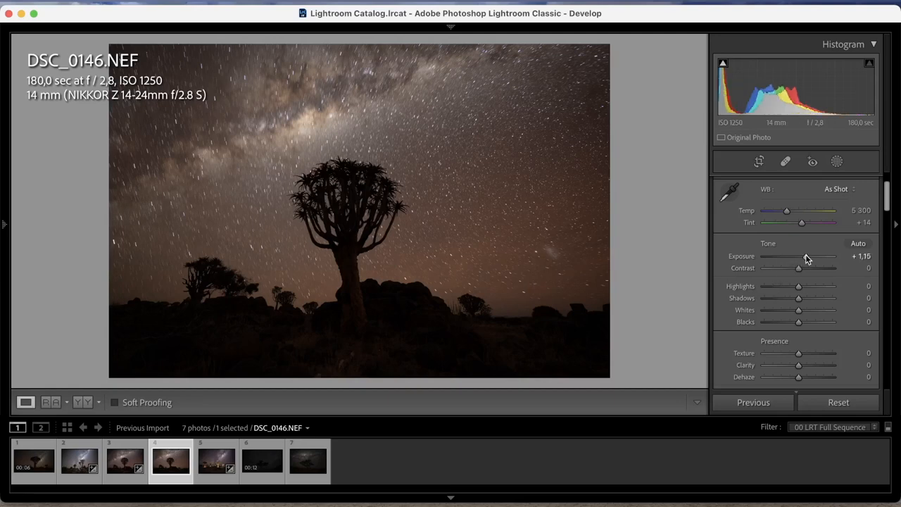
{"action": "left_click_drag", "start_coordinate": [798, 256], "coordinate": [811, 256]}
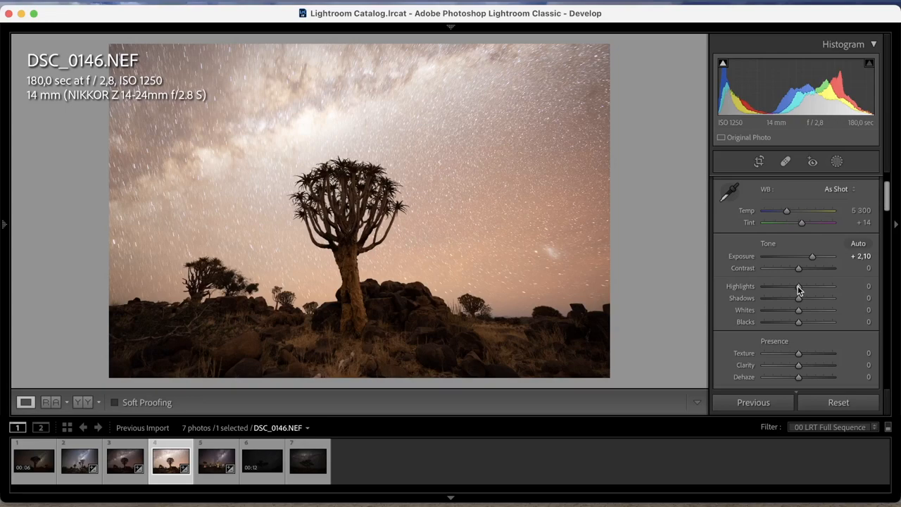
{"action": "left_click_drag", "start_coordinate": [798, 286], "coordinate": [764, 285]}
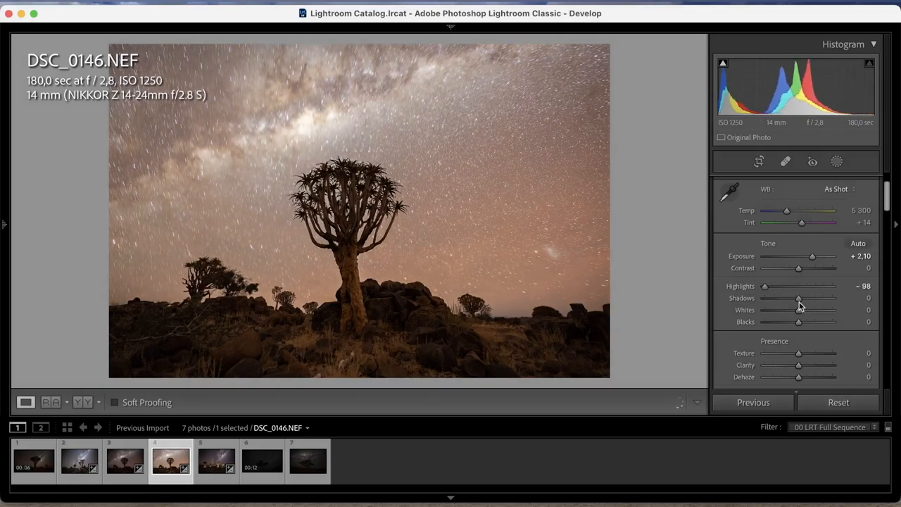
{"action": "left_click_drag", "start_coordinate": [798, 297], "coordinate": [819, 297]}
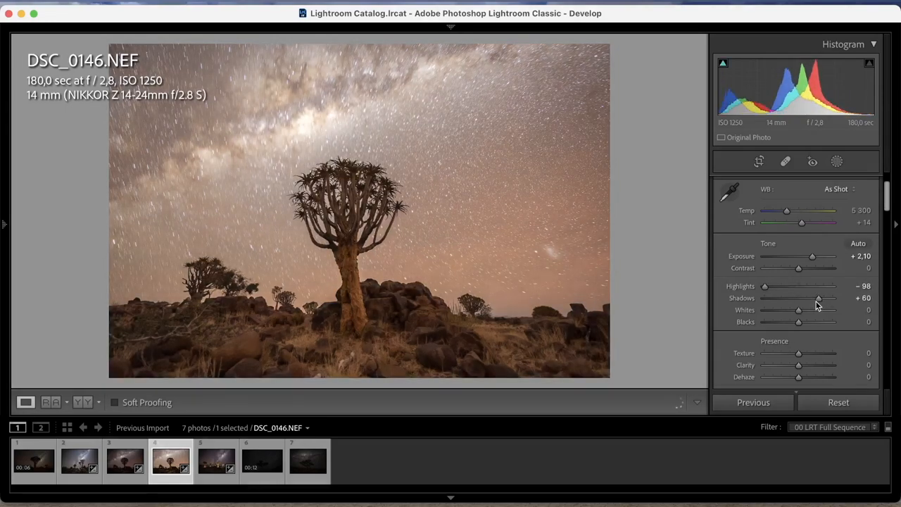
{"action": "left_click_drag", "start_coordinate": [818, 297], "coordinate": [827, 297]}
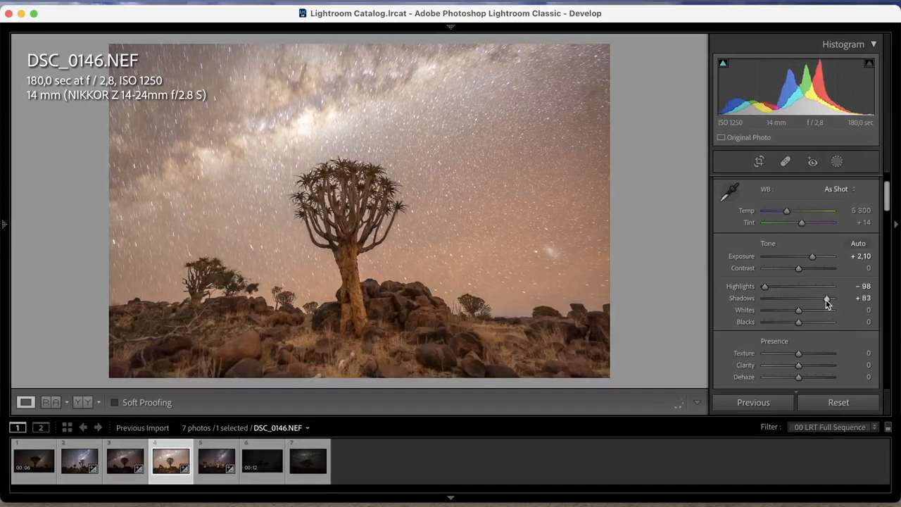
{"action": "left_click_drag", "start_coordinate": [798, 268], "coordinate": [809, 268]}
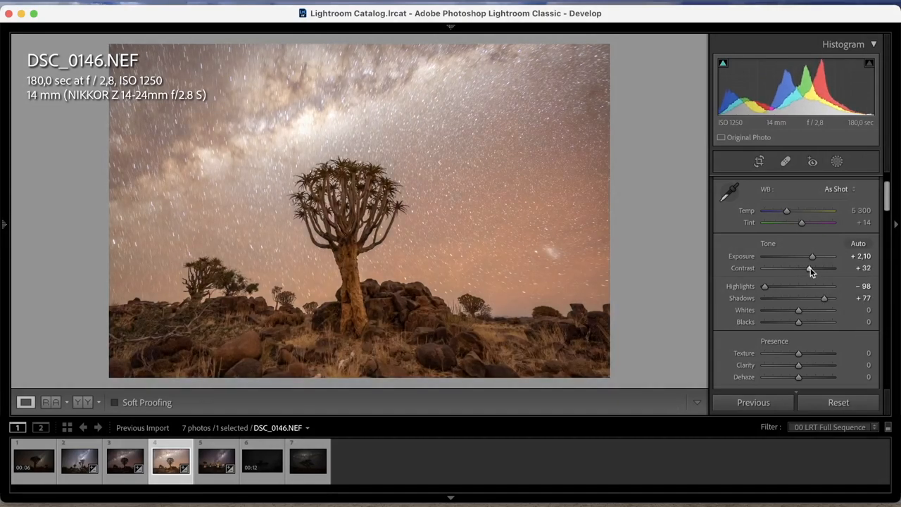
{"action": "left_click_drag", "start_coordinate": [811, 267], "coordinate": [807, 268]}
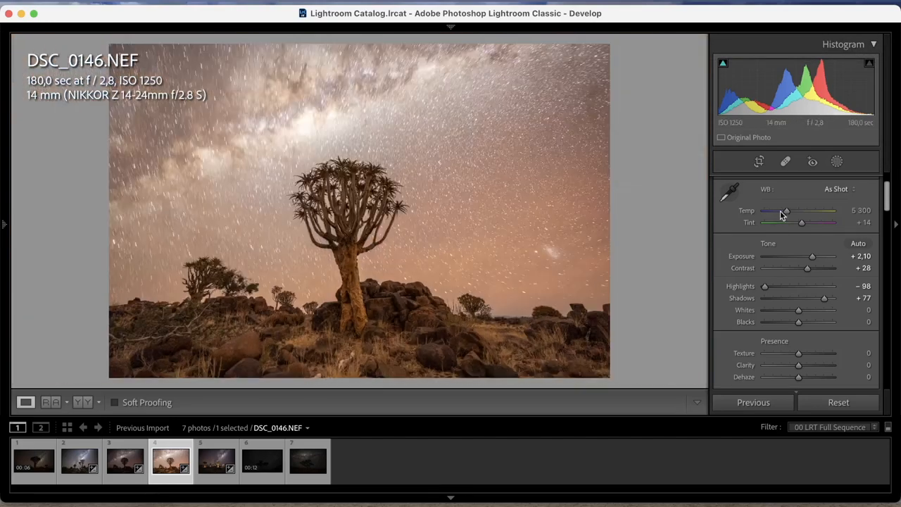
Step: Cool the sky's colour temperature to 4343
{"action": "left_click_drag", "start_coordinate": [786, 211], "coordinate": [780, 211]}
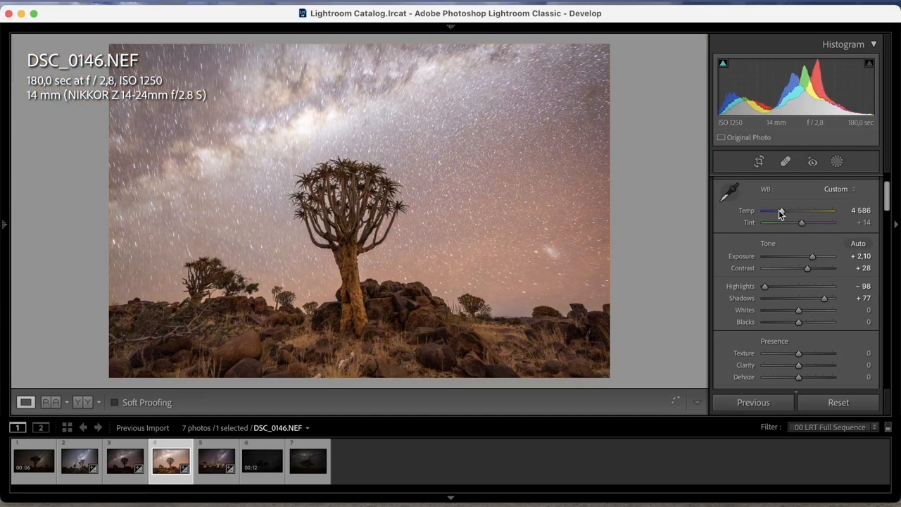
{"action": "left_click_drag", "start_coordinate": [781, 211], "coordinate": [774, 211]}
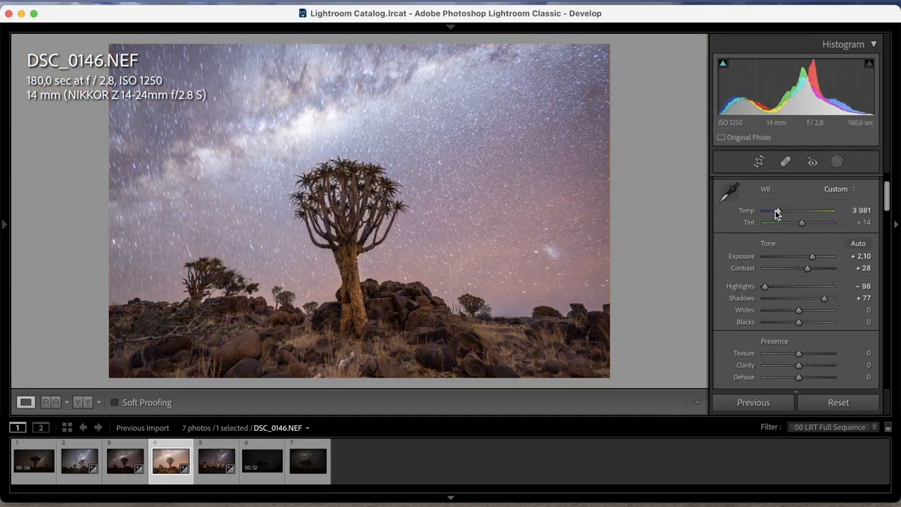
{"action": "left_click_drag", "start_coordinate": [776, 211], "coordinate": [780, 212]}
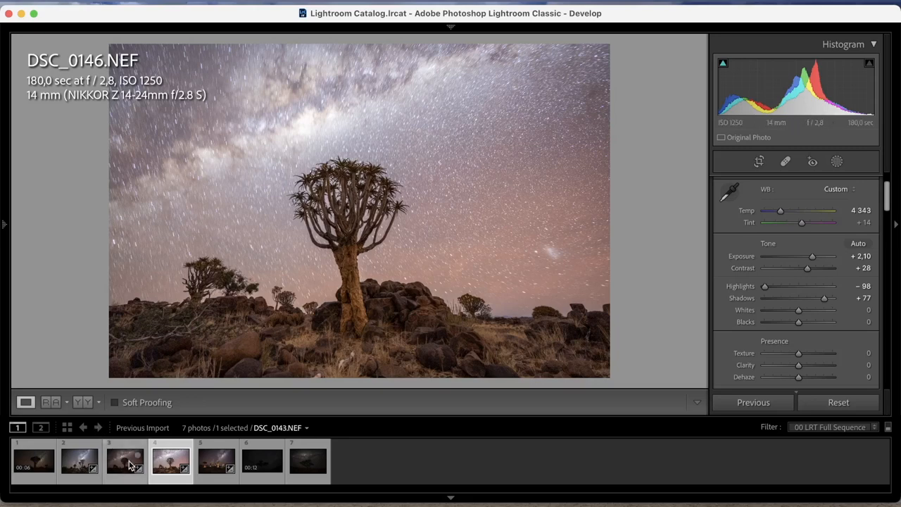
Step: Step through DSC_0143 and KPG_5369 in the filmstrip, then land on the star-trail frame DSC_0146
{"action": "left_click", "coordinate": [127, 467]}
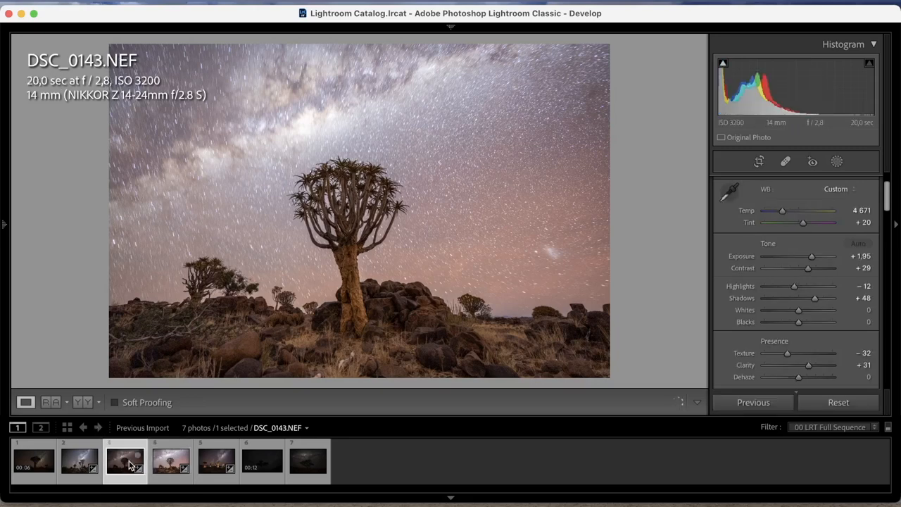
{"action": "mouse_move", "coordinate": [125, 465]}
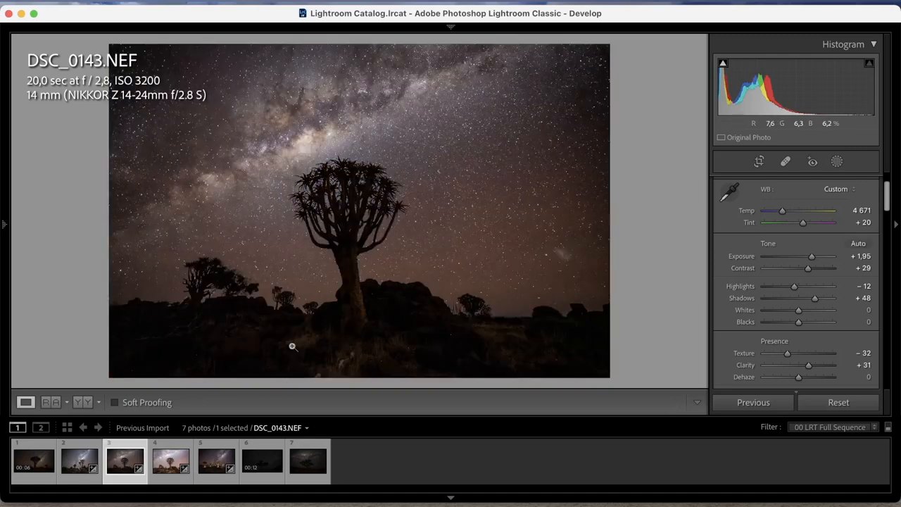
{"action": "left_click", "coordinate": [171, 466]}
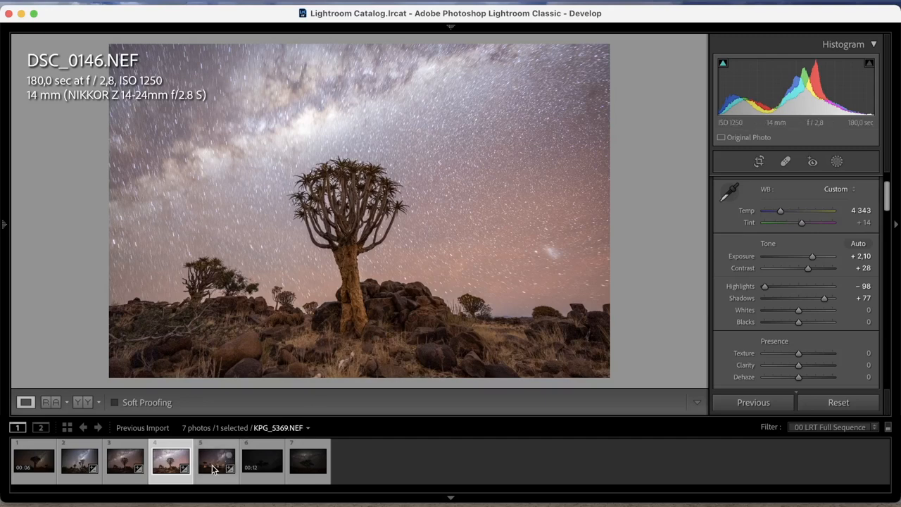
{"action": "left_click", "coordinate": [216, 466]}
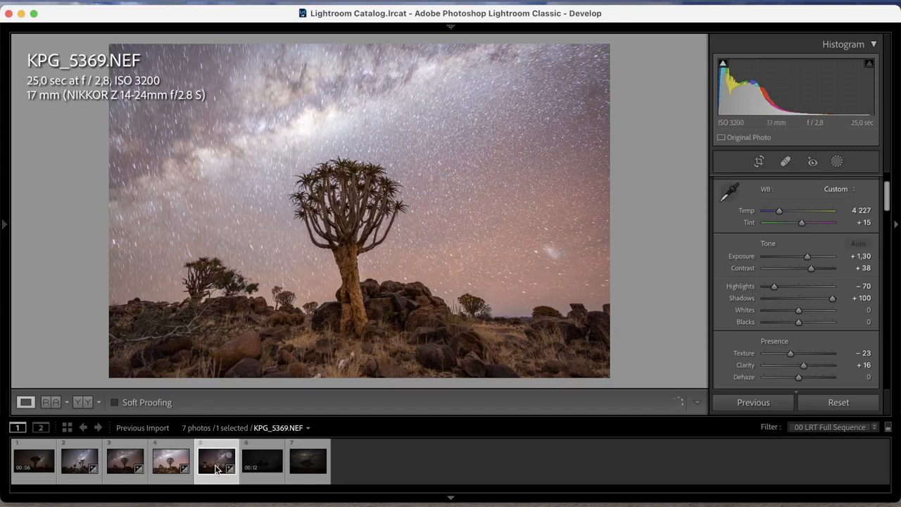
{"action": "left_click", "coordinate": [168, 462]}
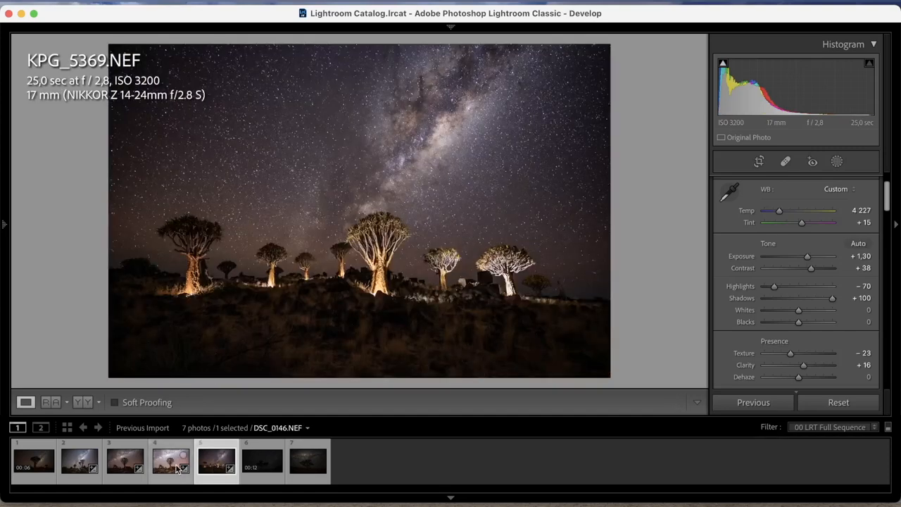
{"action": "mouse_move", "coordinate": [169, 468]}
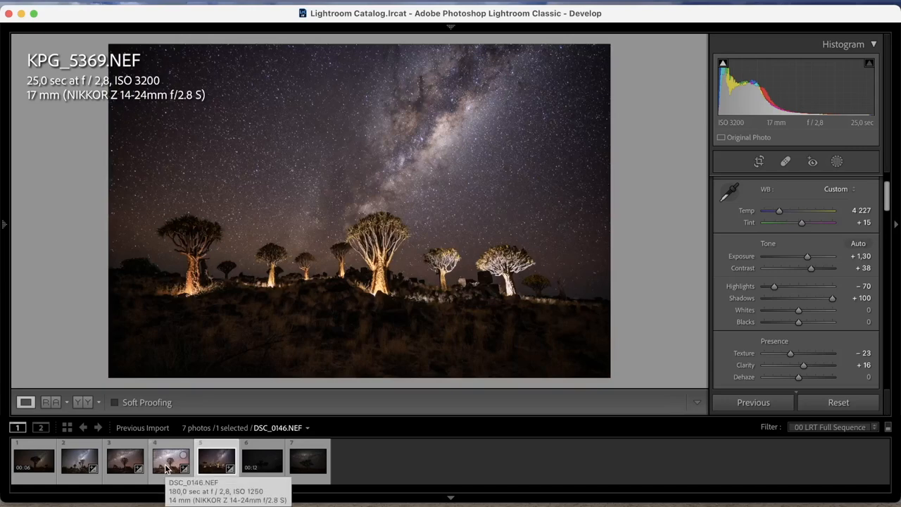
{"action": "left_click", "coordinate": [161, 466]}
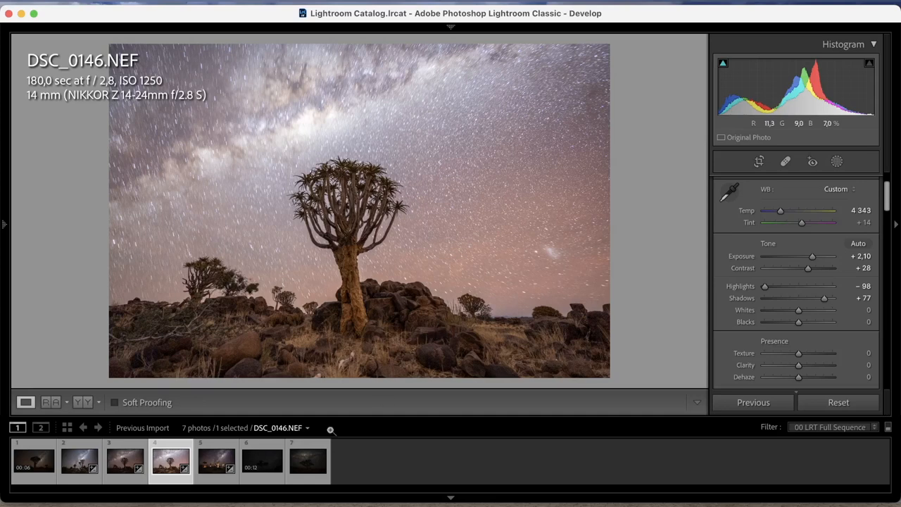
Step: Select the unedited camel thorn tree frame KPG_6448 in the filmstrip
{"action": "left_click", "coordinate": [309, 466]}
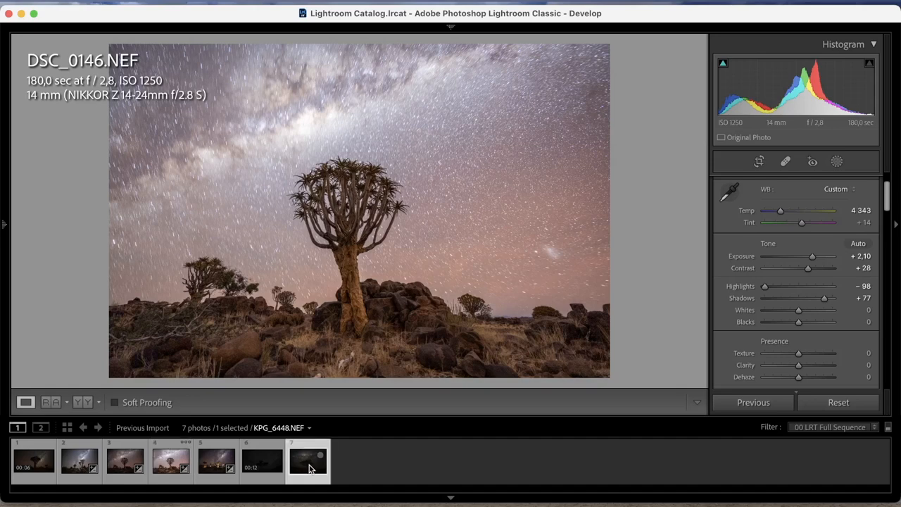
{"action": "left_click", "coordinate": [309, 466]}
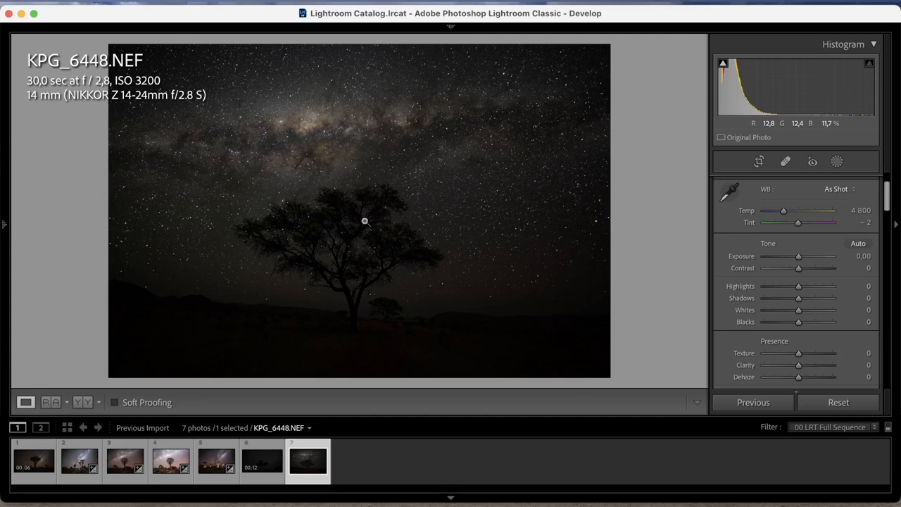
{"action": "mouse_move", "coordinate": [390, 219]}
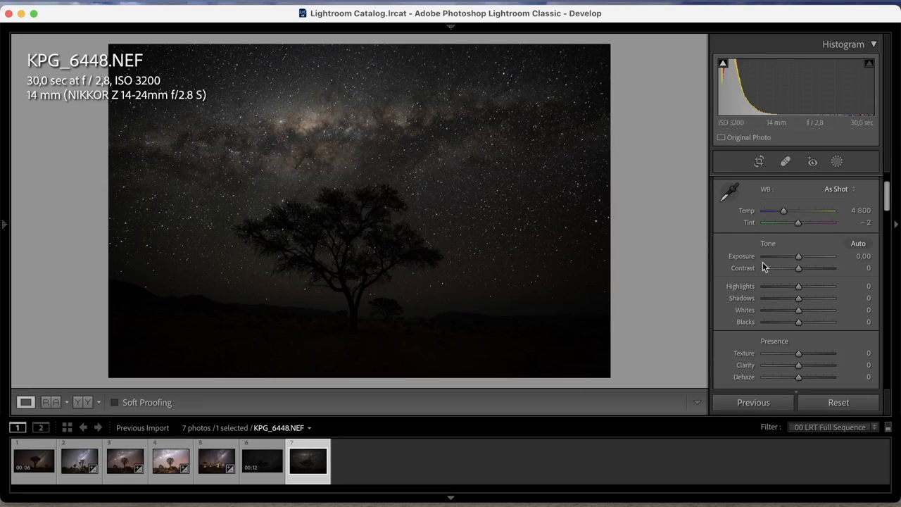
{"action": "mouse_move", "coordinate": [808, 273]}
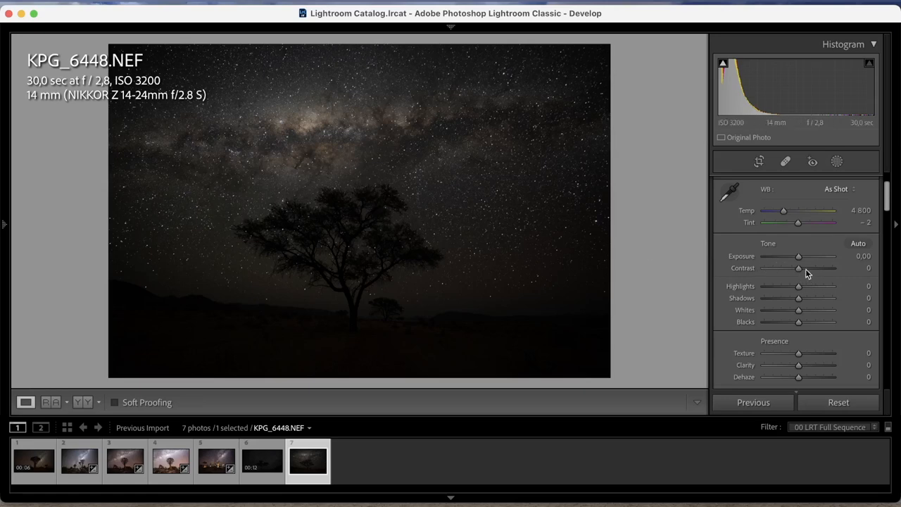
{"action": "mouse_move", "coordinate": [198, 163]}
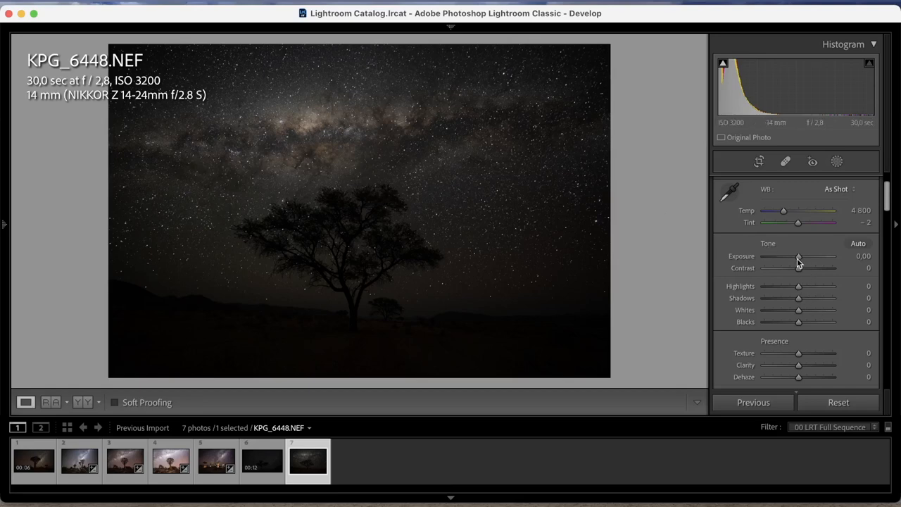
Step: Set exposure +2.30, contrast +24, highlights −100 and shadows +100 on KPG_6448
{"action": "left_click_drag", "start_coordinate": [797, 255], "coordinate": [806, 255]}
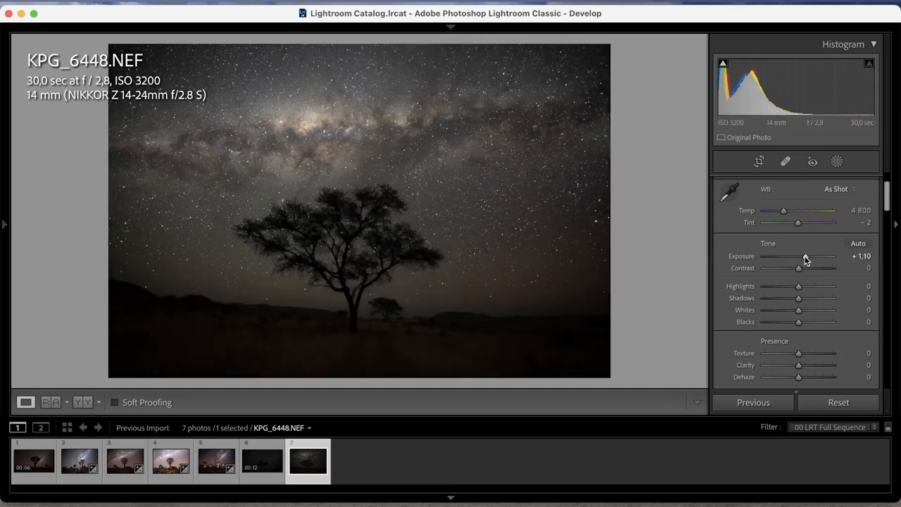
{"action": "left_click_drag", "start_coordinate": [798, 256], "coordinate": [809, 255]}
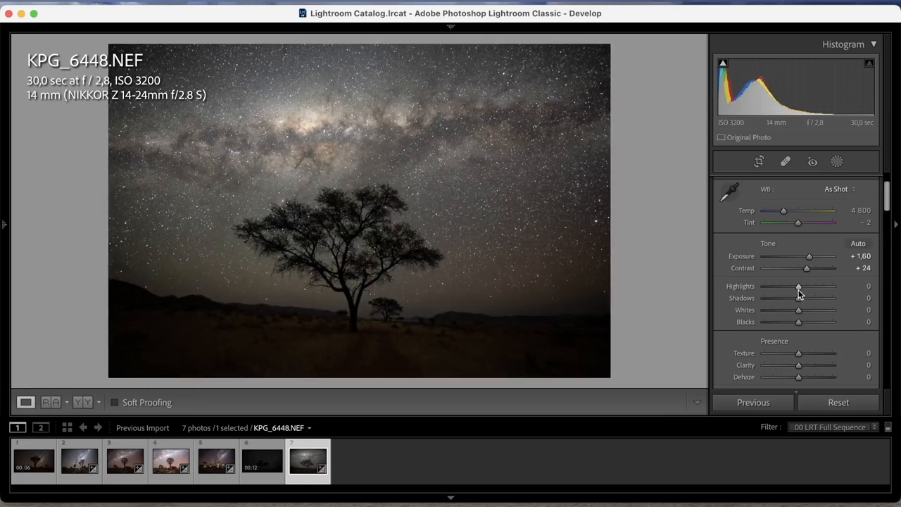
{"action": "left_click_drag", "start_coordinate": [798, 286], "coordinate": [764, 285]}
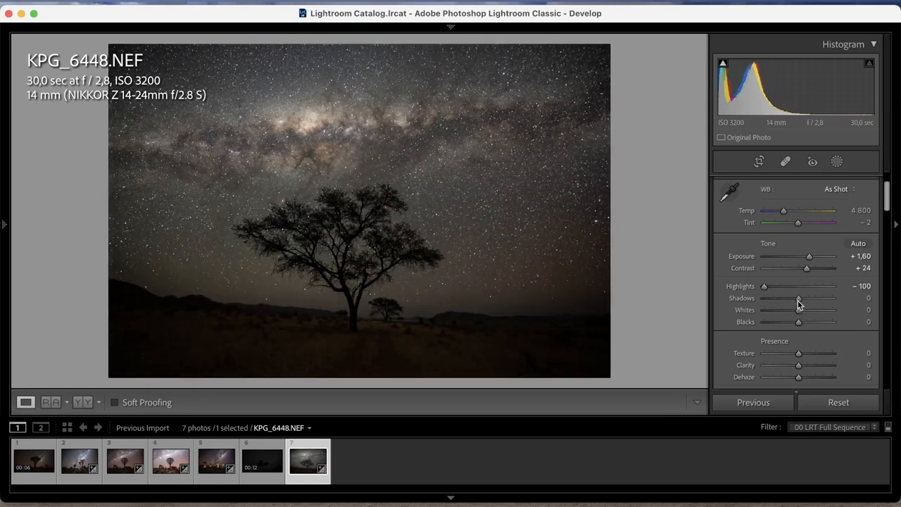
{"action": "left_click_drag", "start_coordinate": [798, 297], "coordinate": [831, 298]}
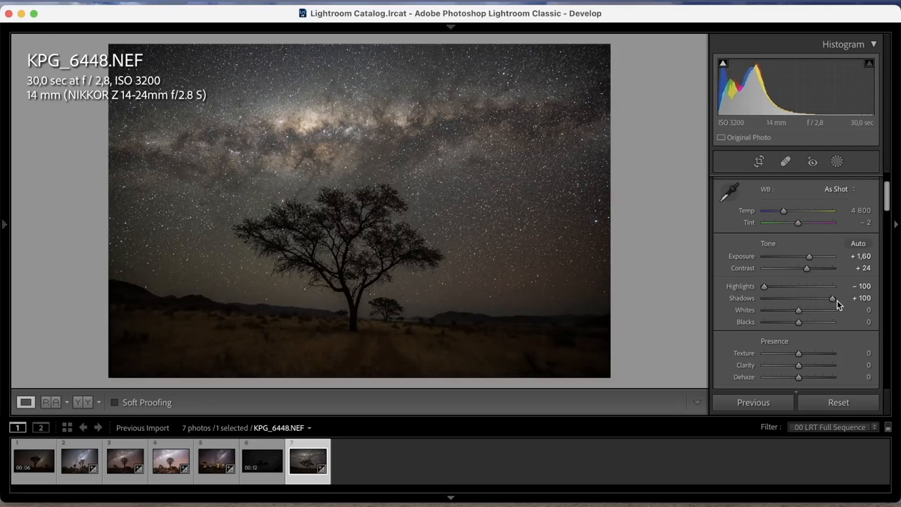
{"action": "left_click_drag", "start_coordinate": [808, 255], "coordinate": [812, 255]}
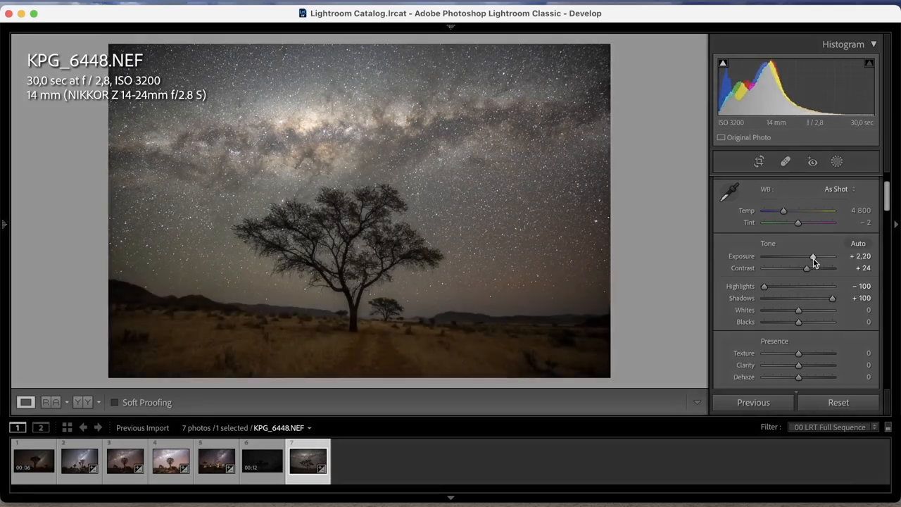
{"action": "left_click_drag", "start_coordinate": [810, 256], "coordinate": [815, 256]}
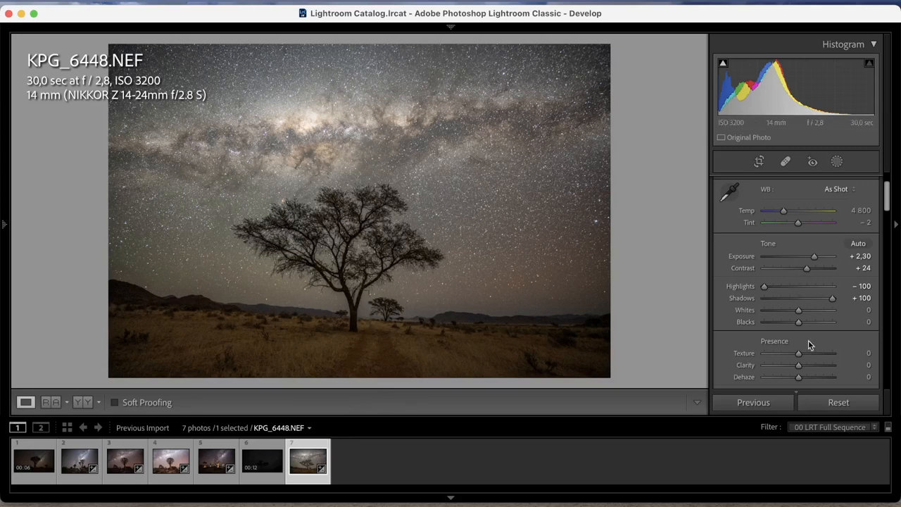
Step: Lower texture to −19, cool temperature to 4172 with tint +11, and raise blacks to +39
{"action": "left_click_drag", "start_coordinate": [797, 353], "coordinate": [793, 352]}
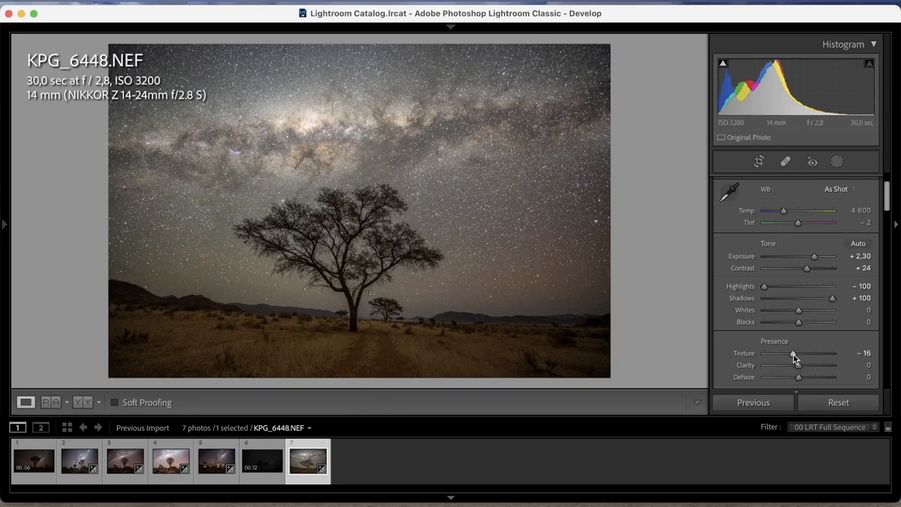
{"action": "left_click_drag", "start_coordinate": [793, 352], "coordinate": [791, 352]}
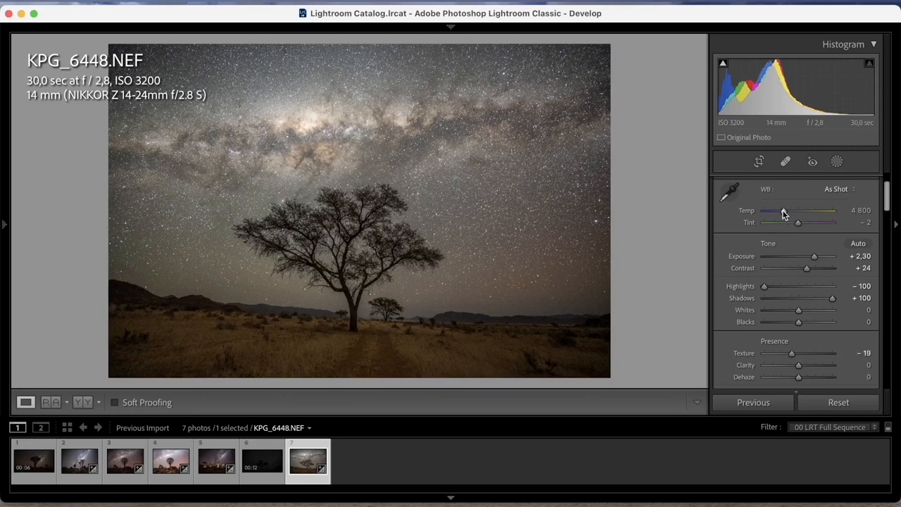
{"action": "left_click_drag", "start_coordinate": [783, 211], "coordinate": [777, 210]}
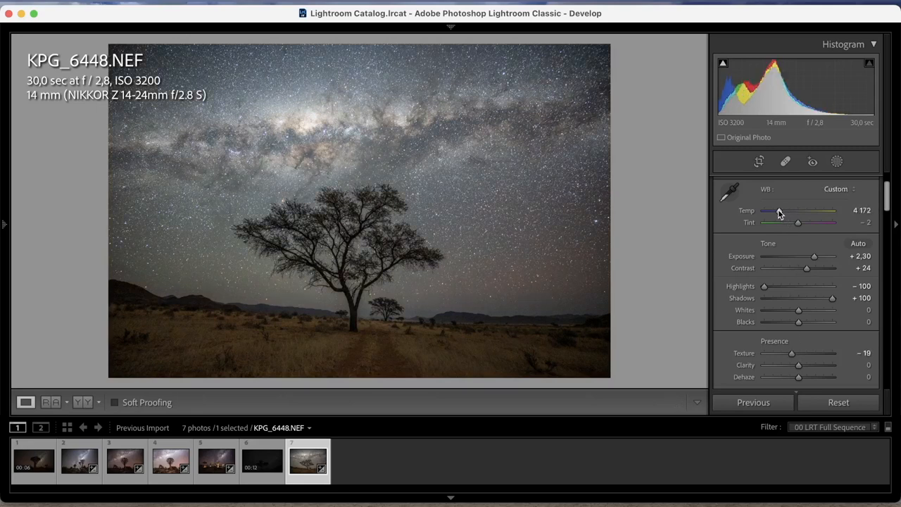
{"action": "left_click_drag", "start_coordinate": [798, 222], "coordinate": [798, 222]}
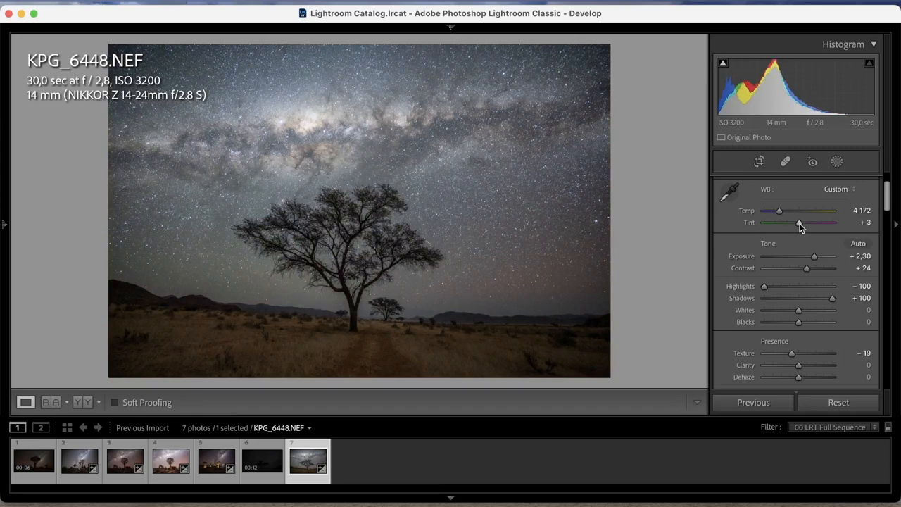
{"action": "left_click_drag", "start_coordinate": [798, 222], "coordinate": [806, 221]}
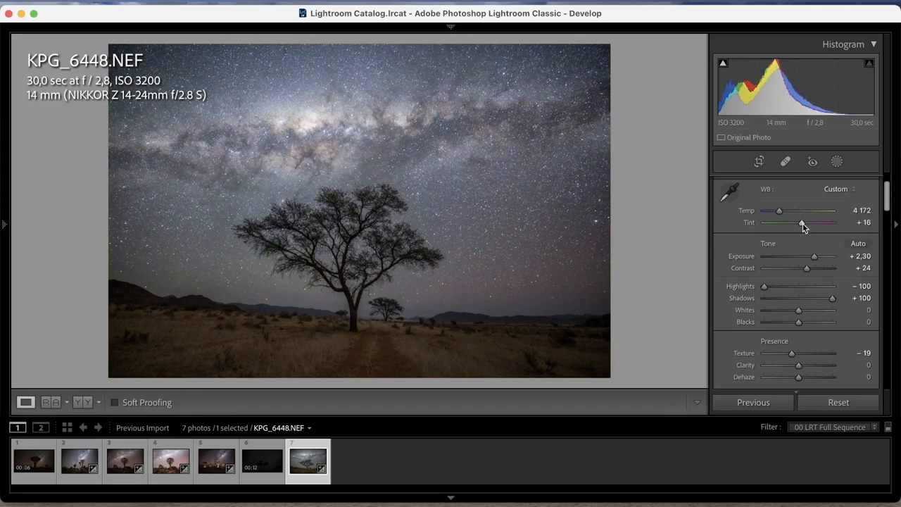
{"action": "left_click_drag", "start_coordinate": [802, 223], "coordinate": [799, 222]}
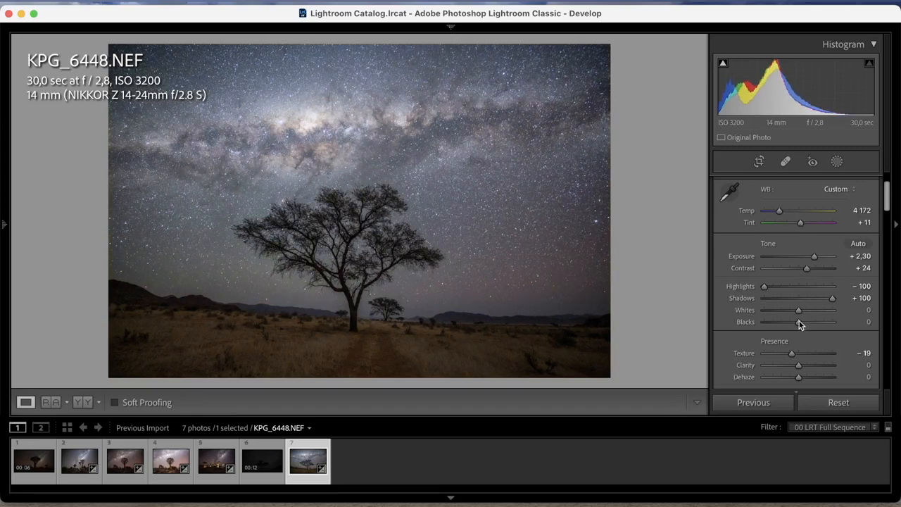
{"action": "left_click_drag", "start_coordinate": [797, 322], "coordinate": [822, 322]}
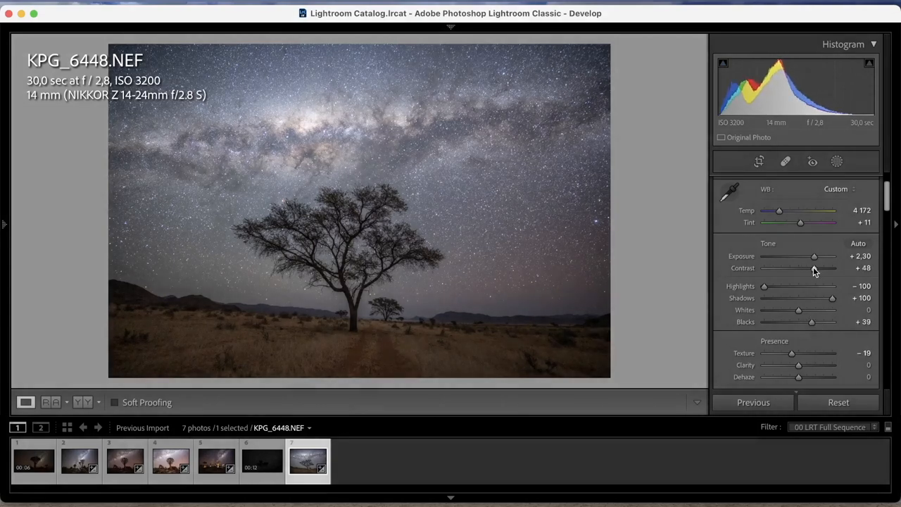
Step: Raise clarity on KPG_6448 to +10
{"action": "scroll", "scroll_direction": "down", "scroll_amount": 3}
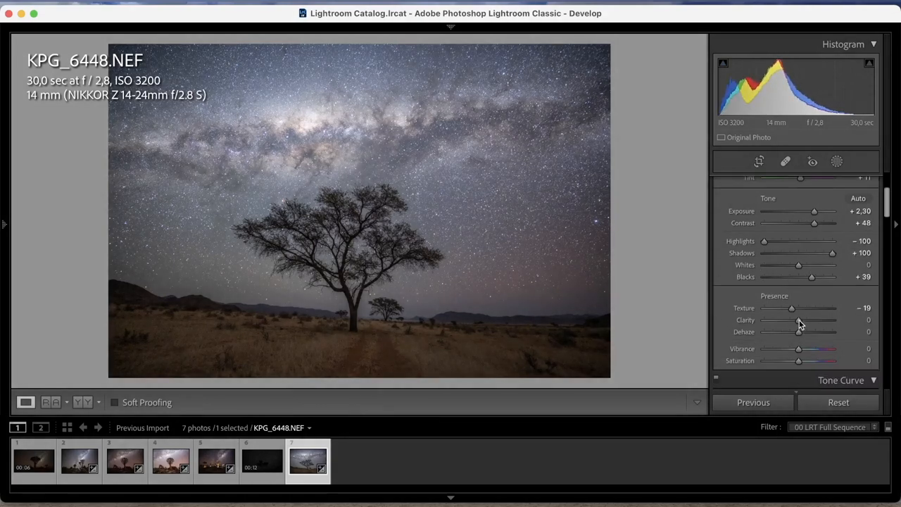
{"action": "left_click_drag", "start_coordinate": [798, 320], "coordinate": [804, 319]}
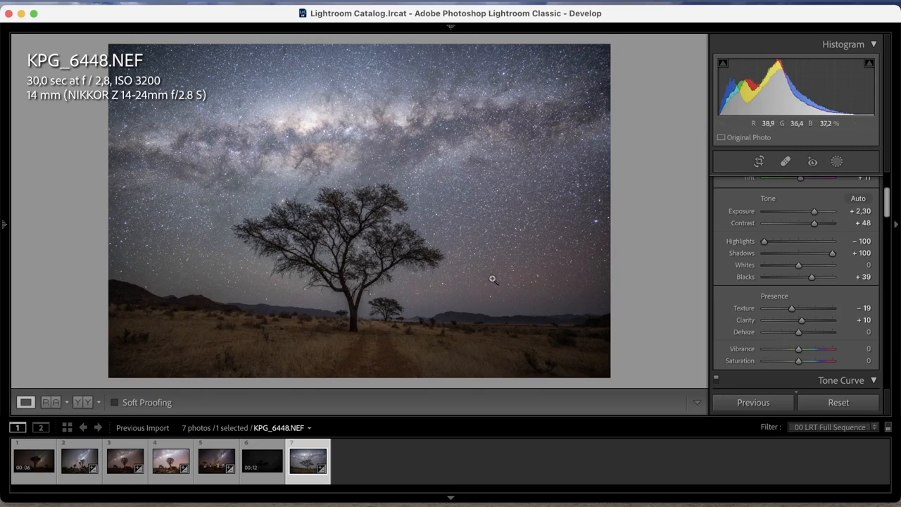
{"action": "mouse_move", "coordinate": [489, 281]}
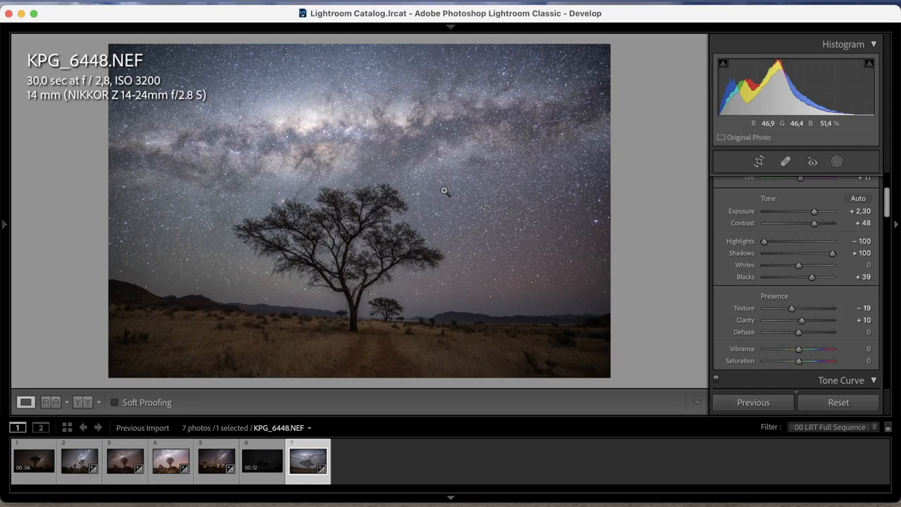
{"action": "mouse_move", "coordinate": [441, 197]}
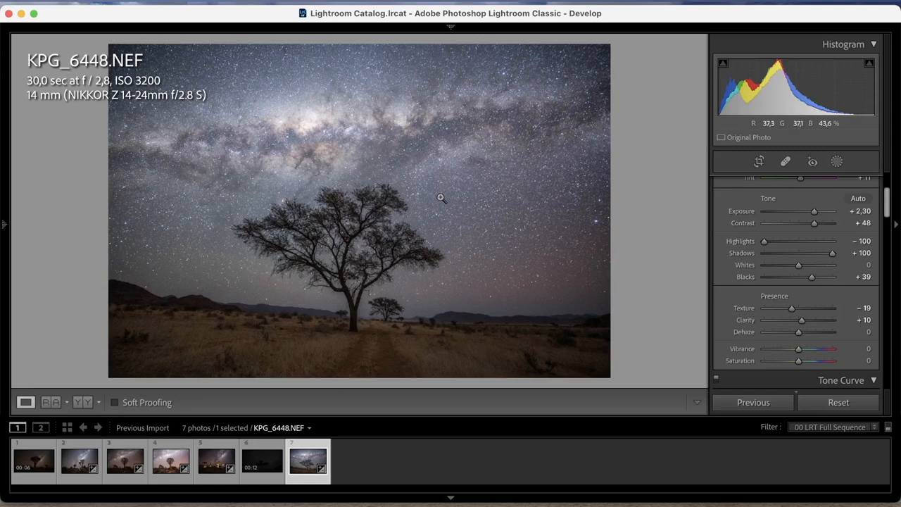